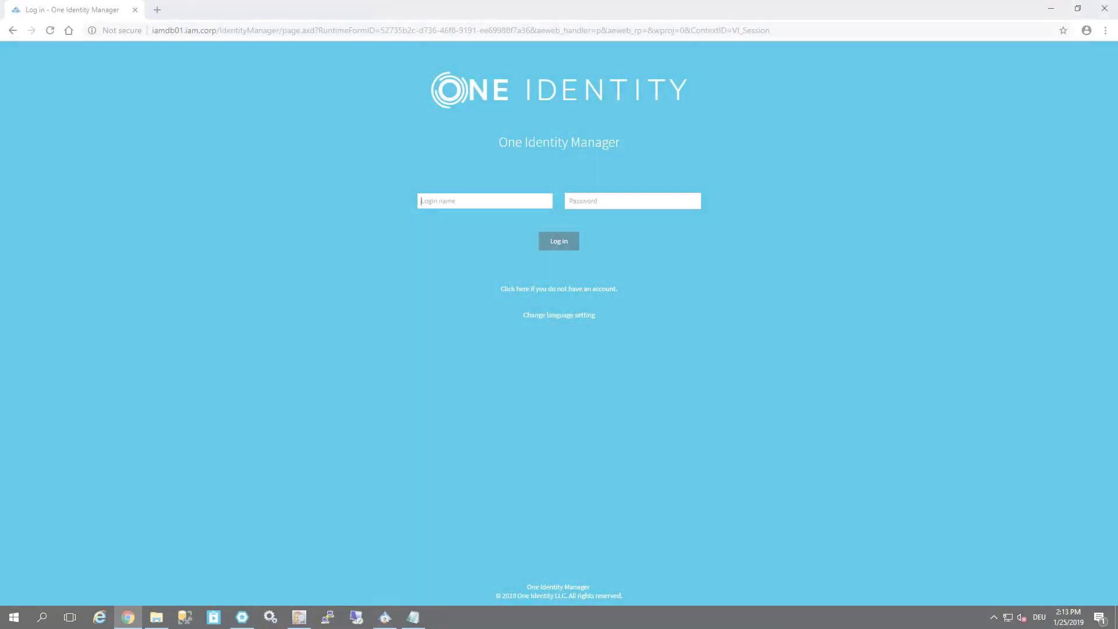
mouse_move(558, 240)
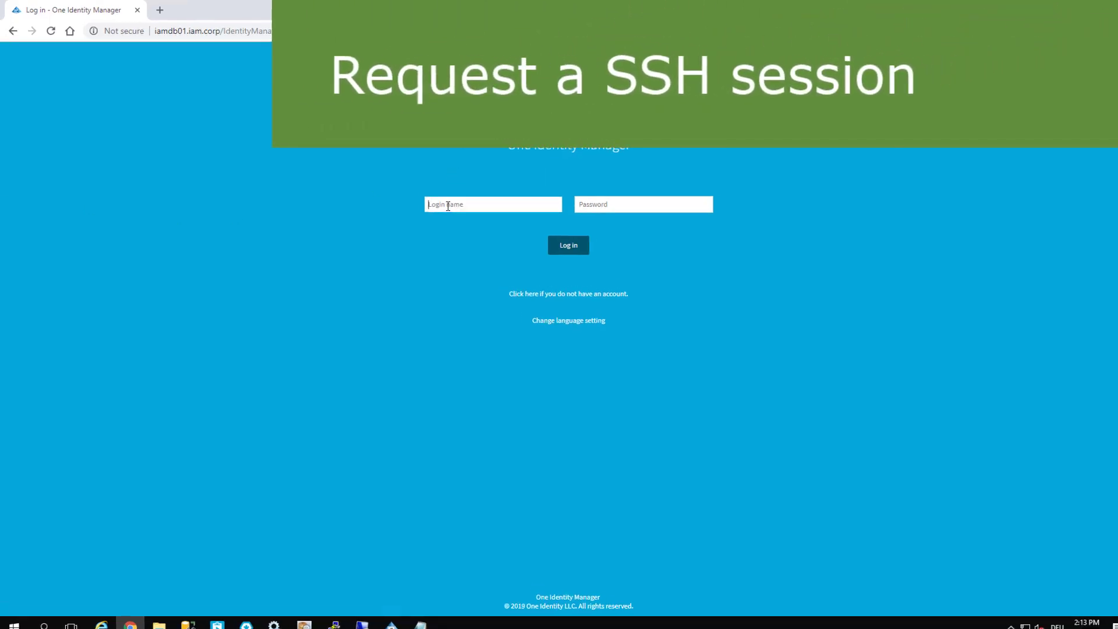
Log in to the web portal with the user's credentials to reach the Request page.
type("randeab")
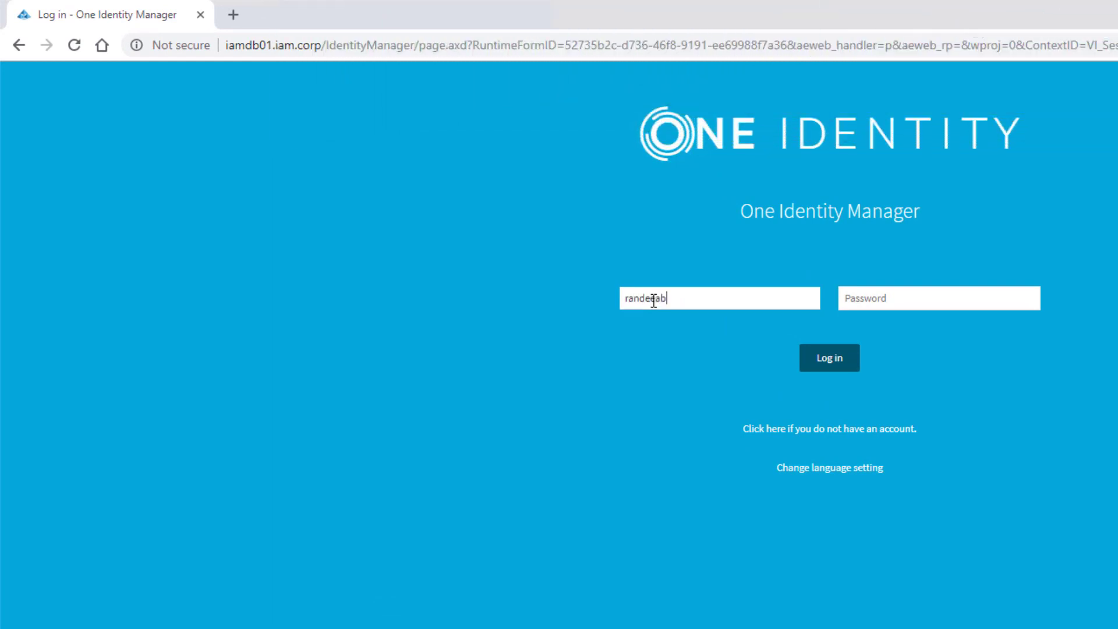
left_click(829, 358)
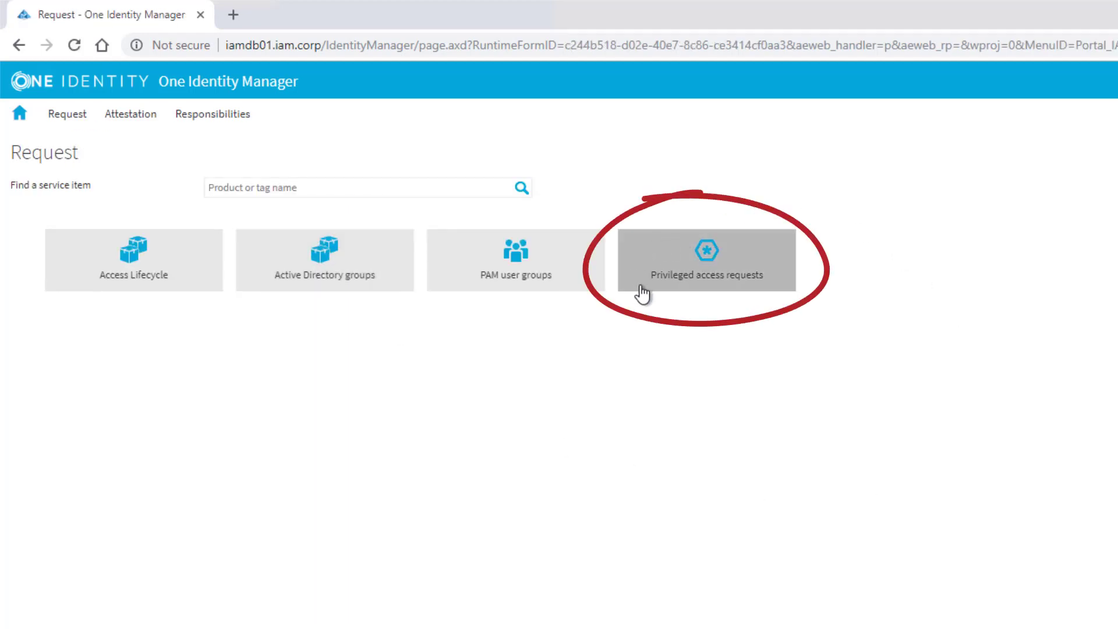
mouse_move(797, 228)
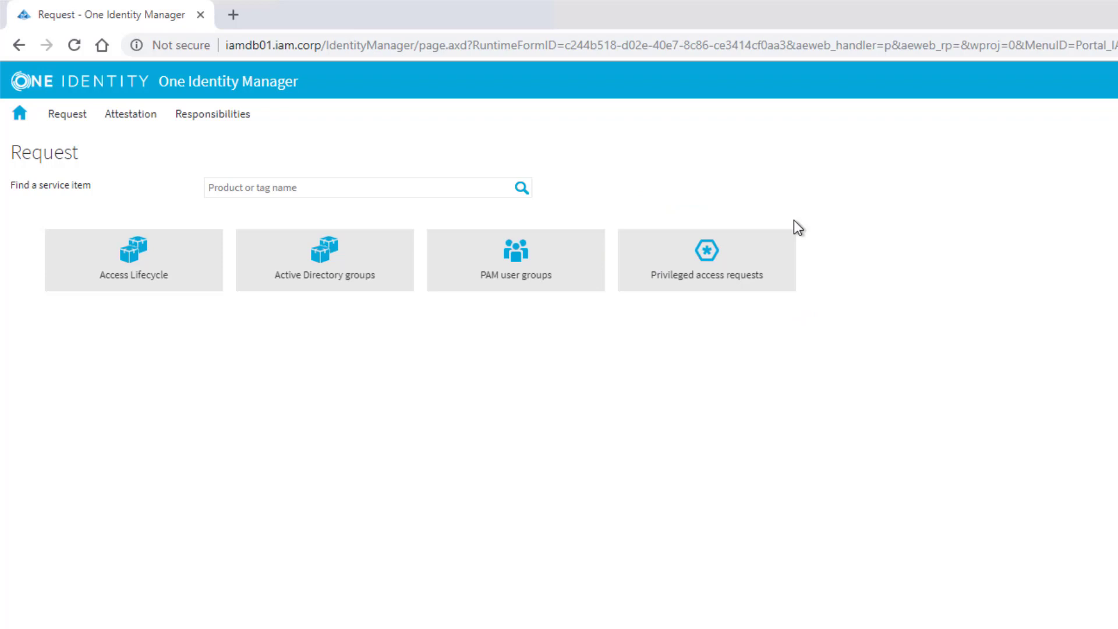
Tick SSH session request within the Privileged access requests product category.
left_click(706, 260)
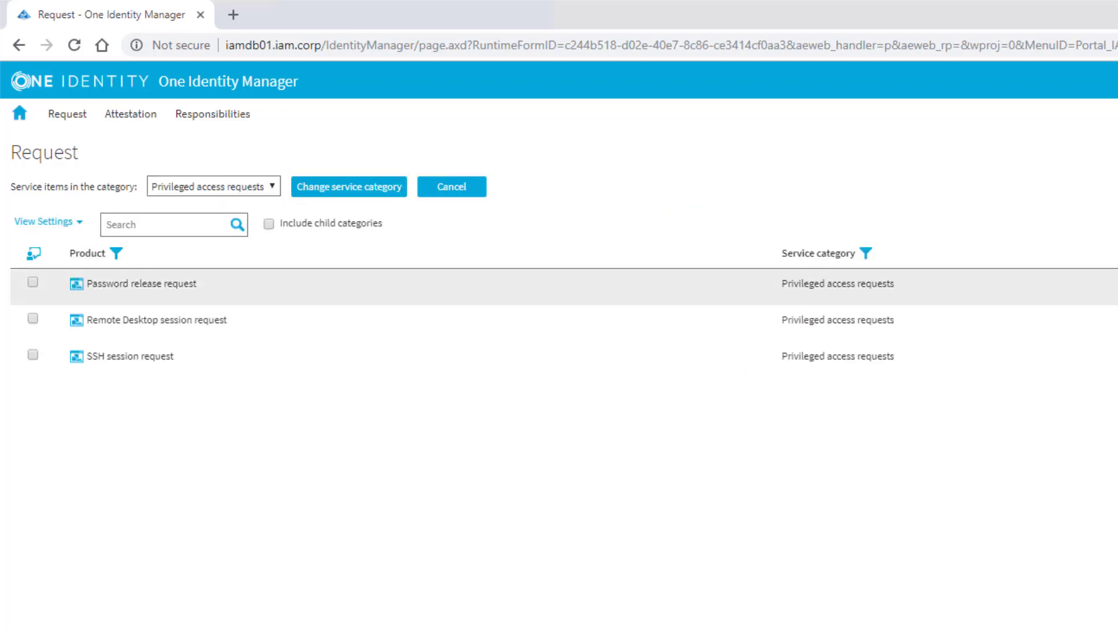
mouse_move(172, 336)
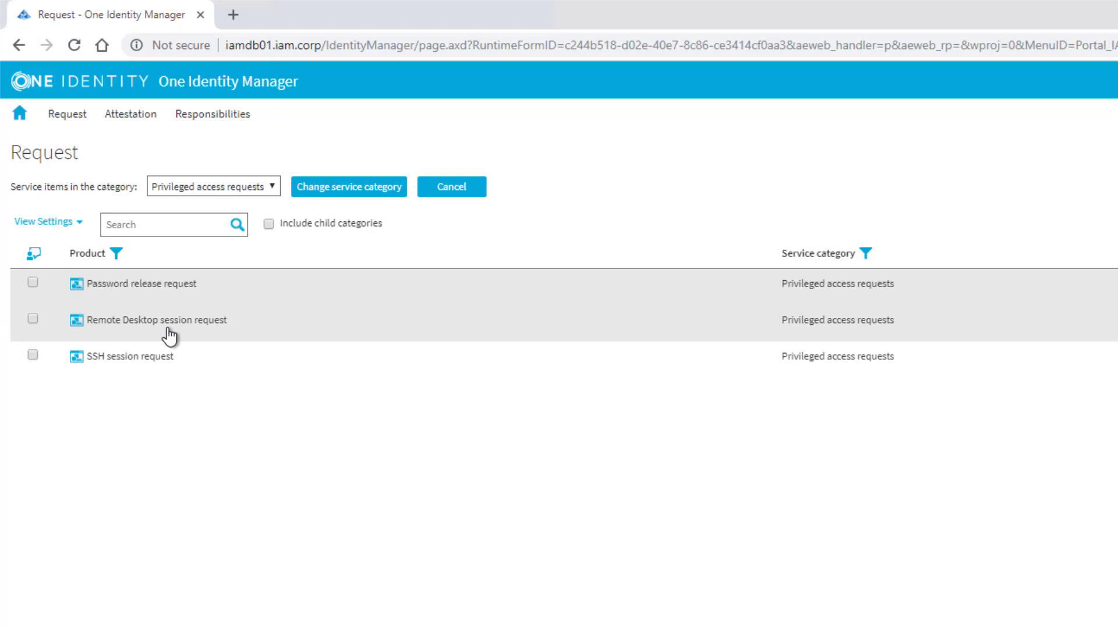
mouse_move(120, 360)
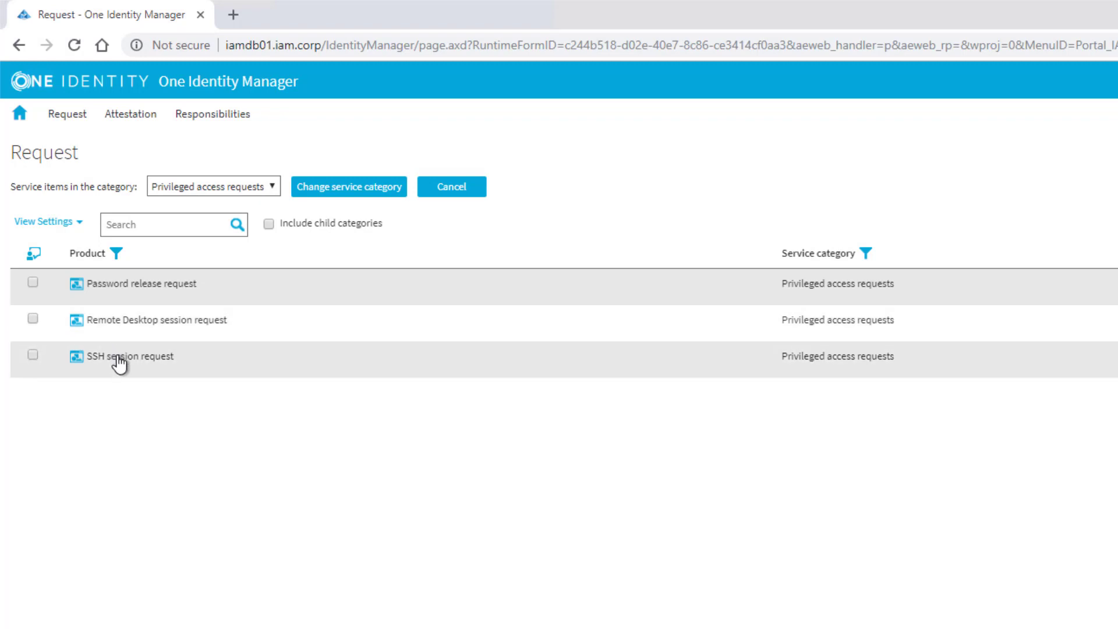
mouse_move(160, 364)
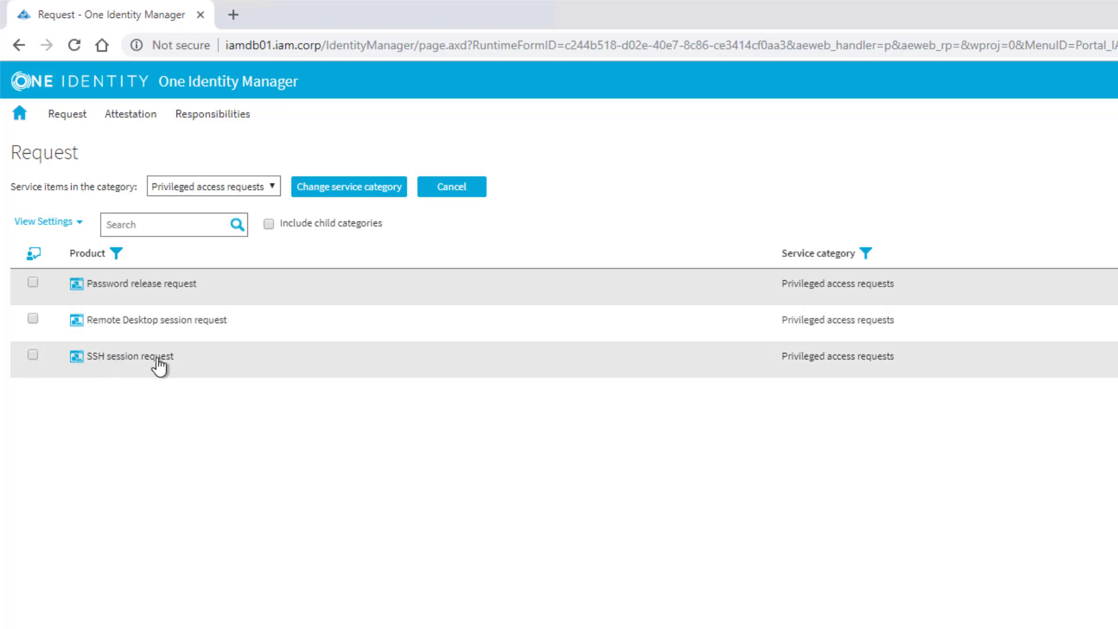
left_click(33, 357)
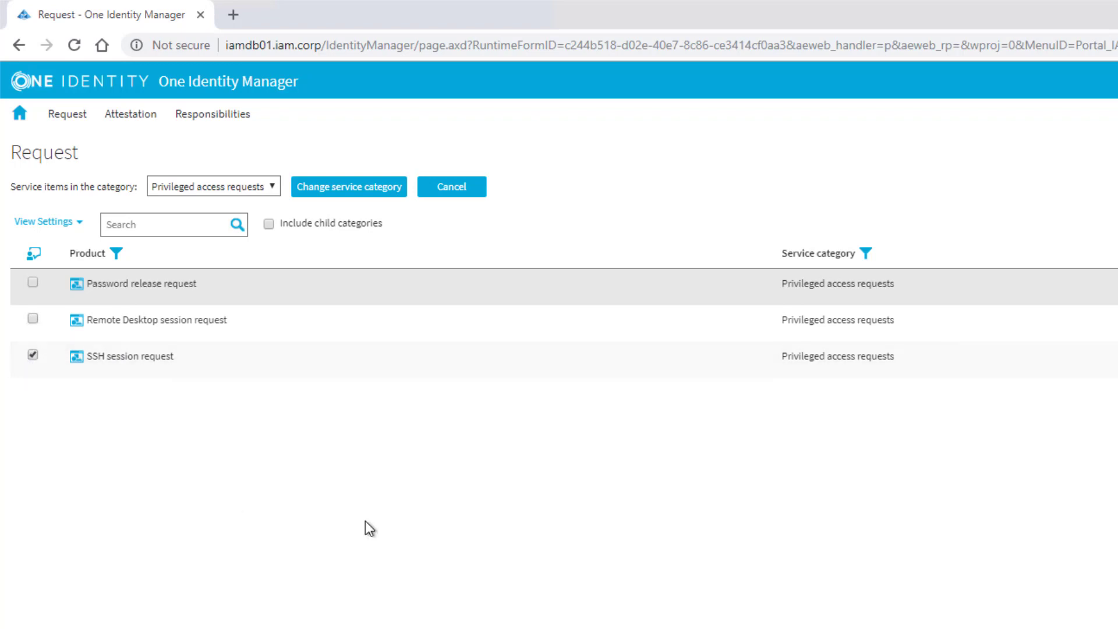
Assign iams10.iam.corp as the asset for the SSH session request.
left_click(129, 357)
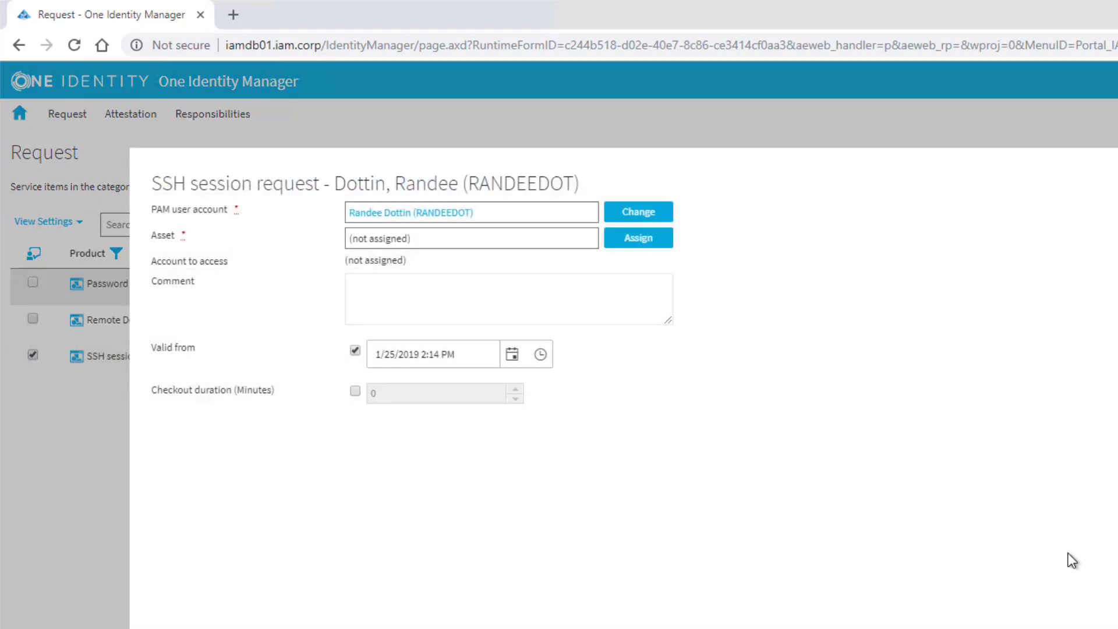
mouse_move(168, 261)
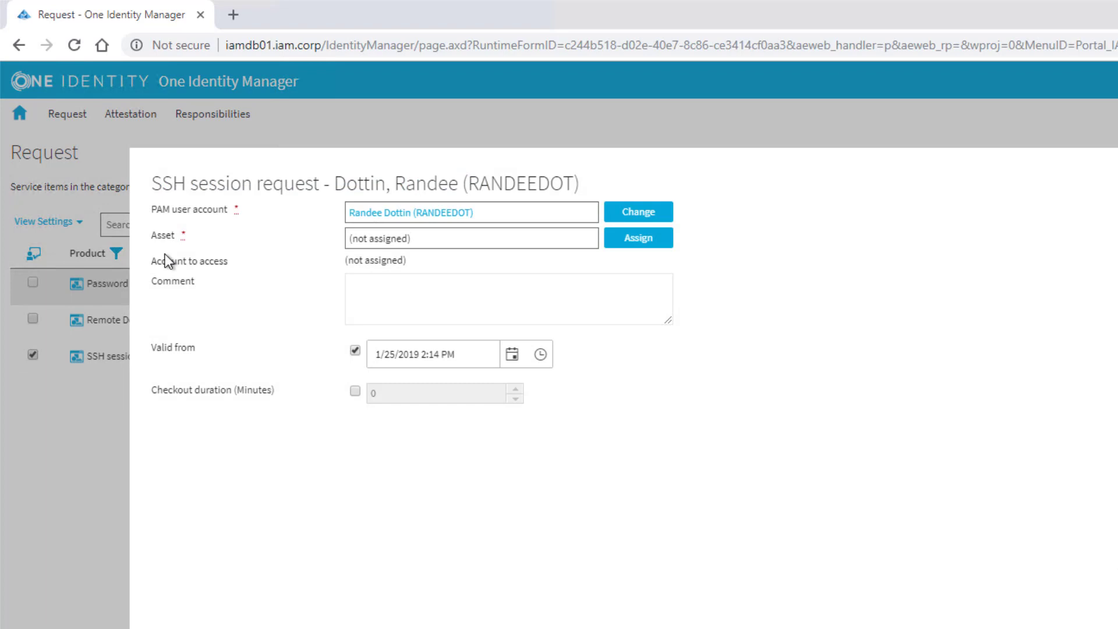
left_click(637, 238)
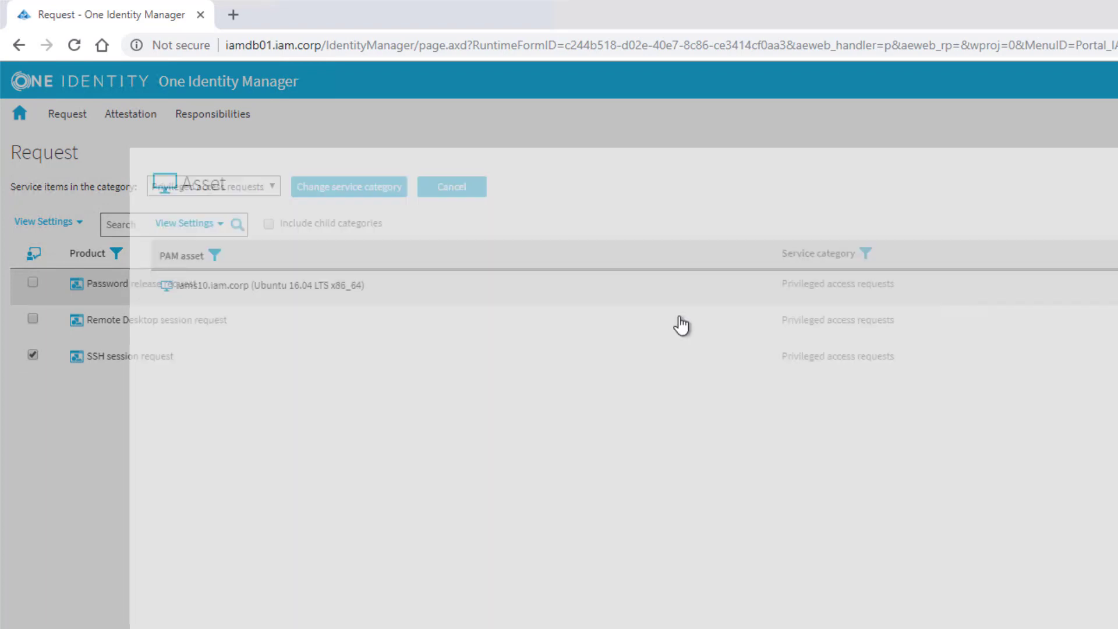
left_click(451, 187)
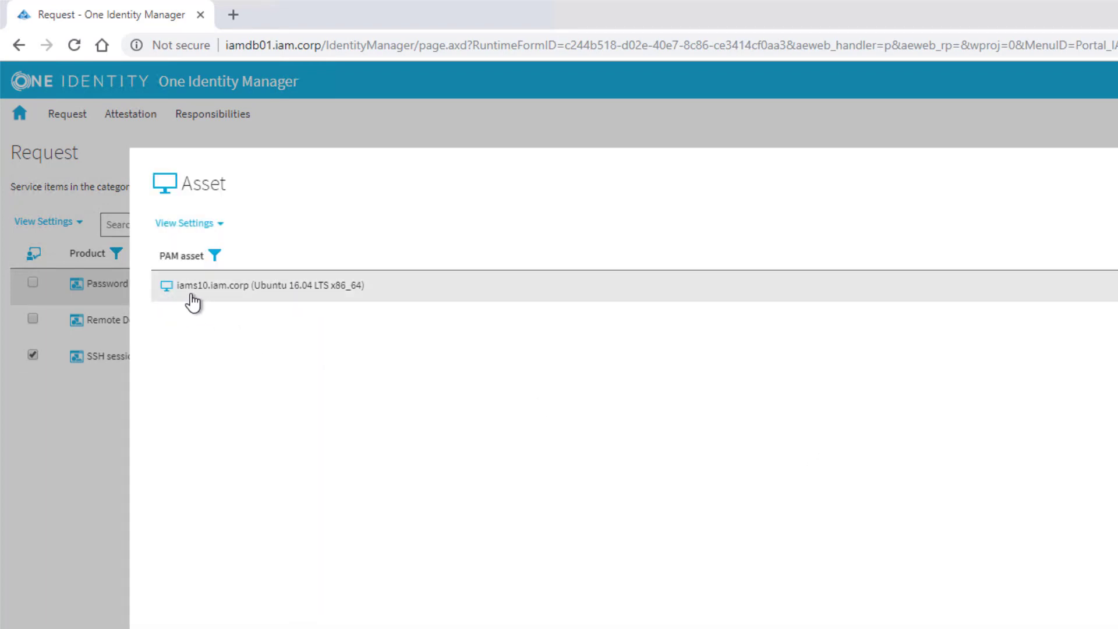
left_click(269, 285)
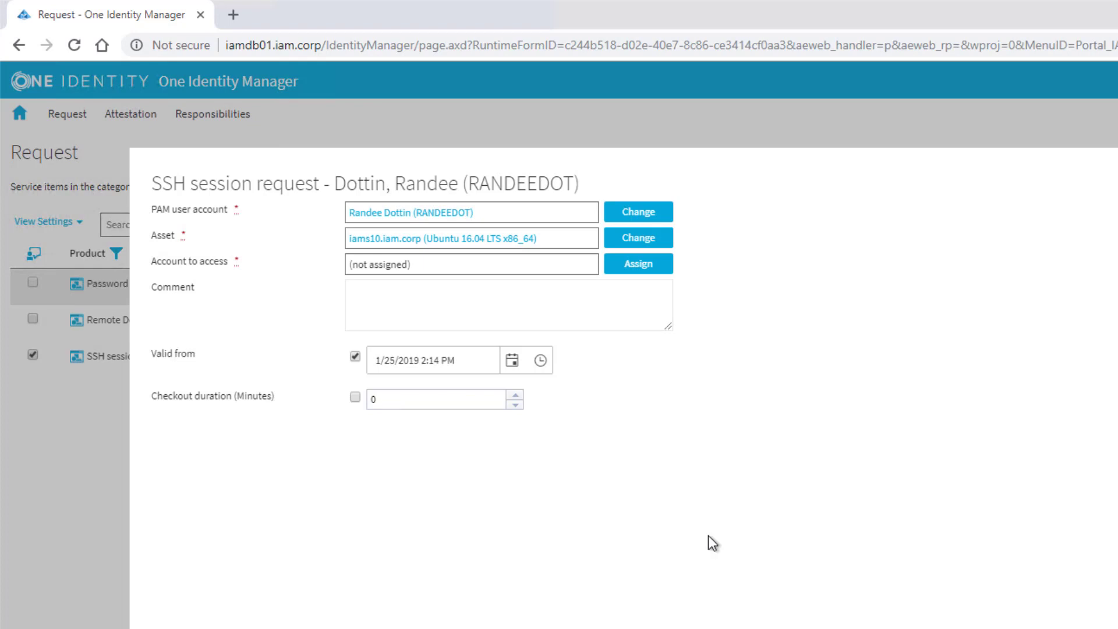
mouse_move(637, 264)
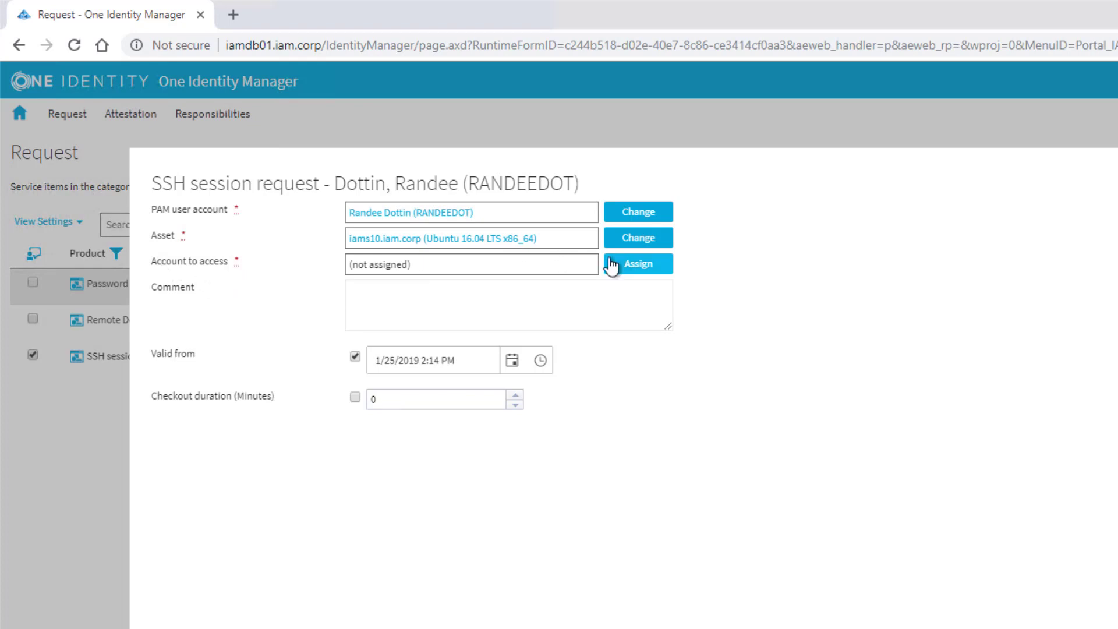
Assign safeguard2 as the account to access and add the request to the cart.
left_click(637, 263)
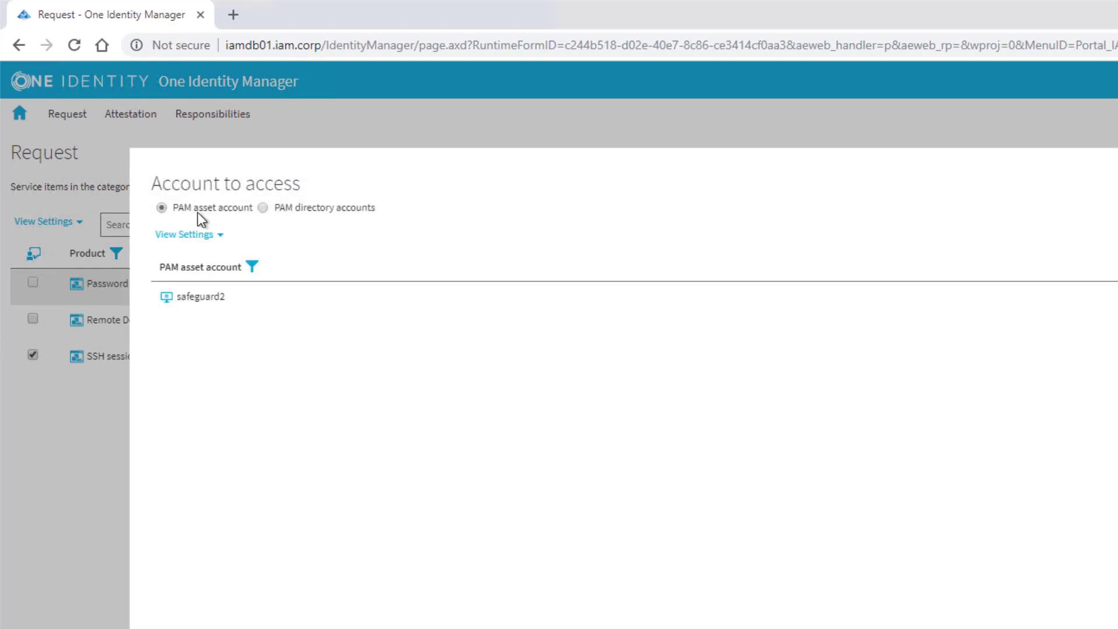
mouse_move(228, 303)
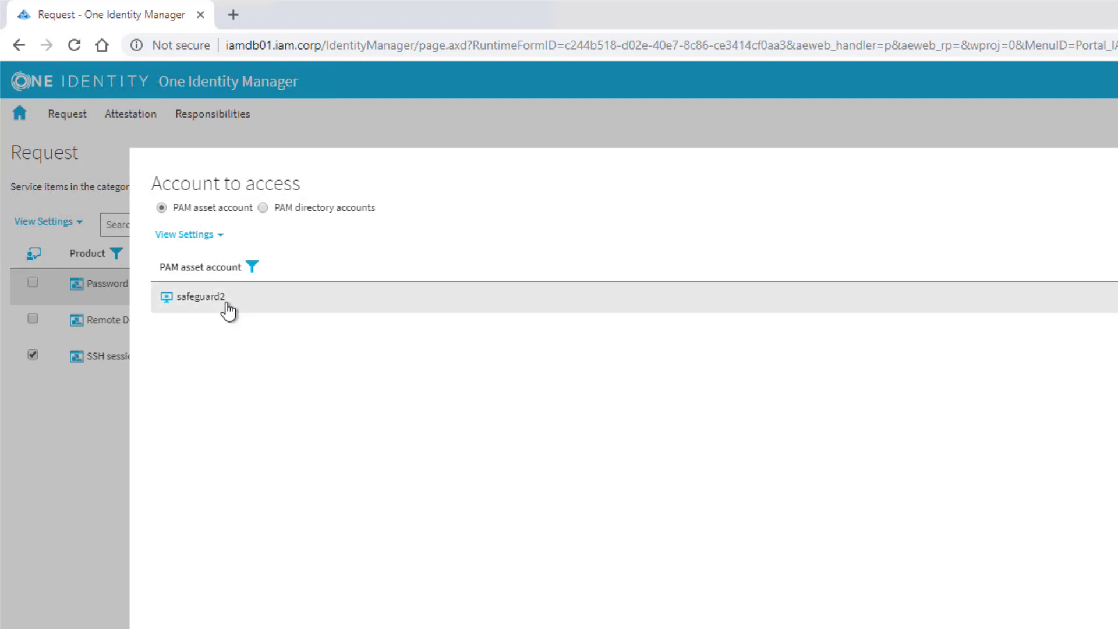
mouse_move(217, 307)
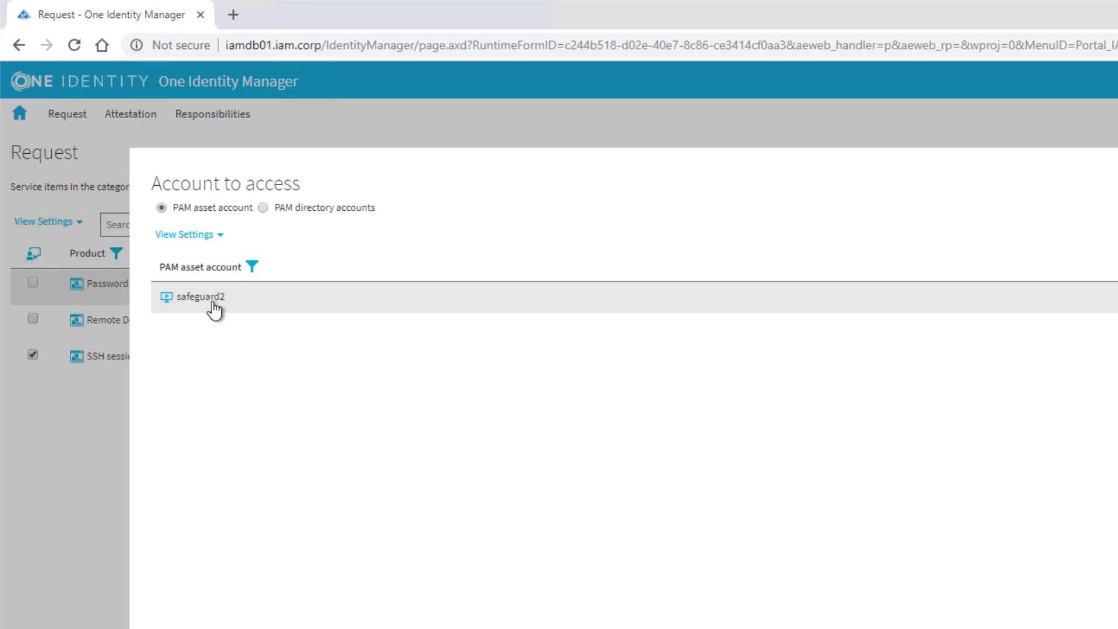
left_click(202, 297)
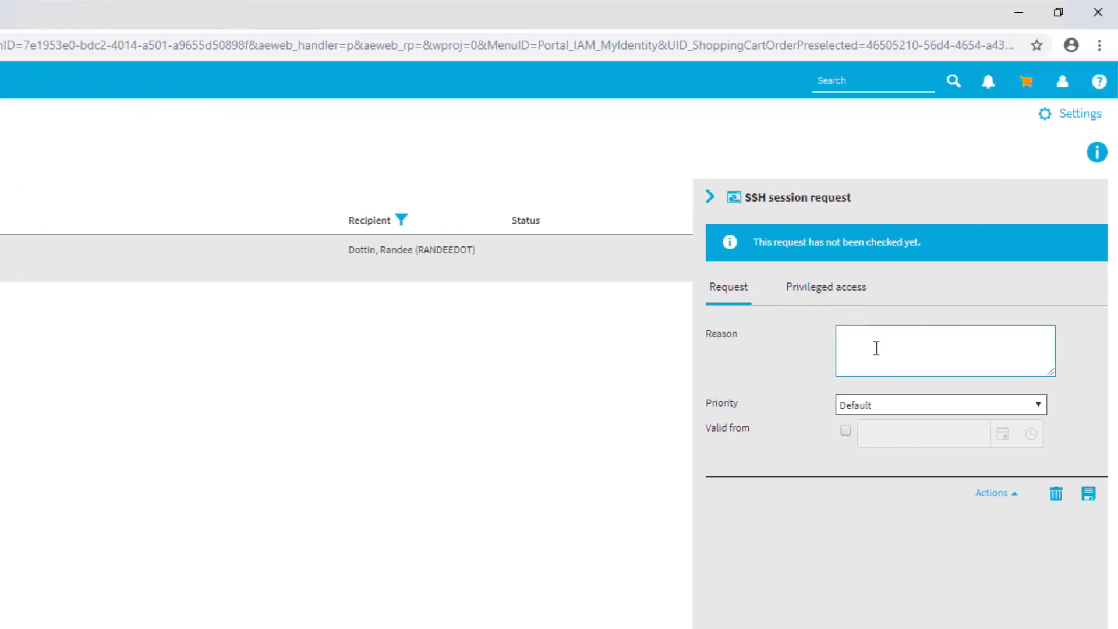
Submit the cart with 'System Maintenance' entered as the request reason.
type("System Maintenance")
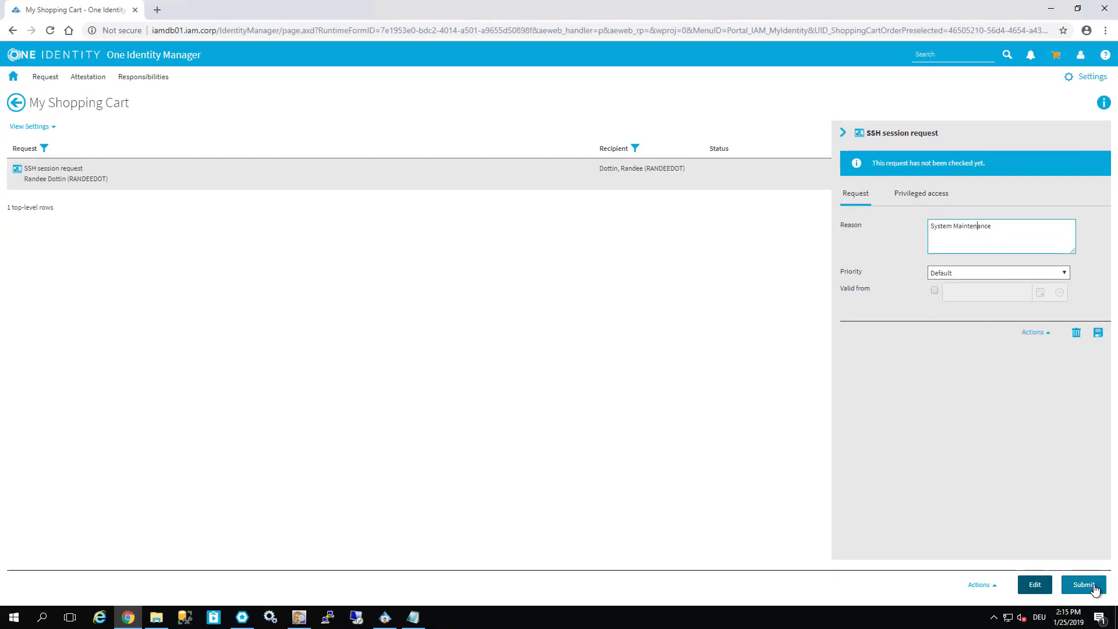
left_click(1083, 585)
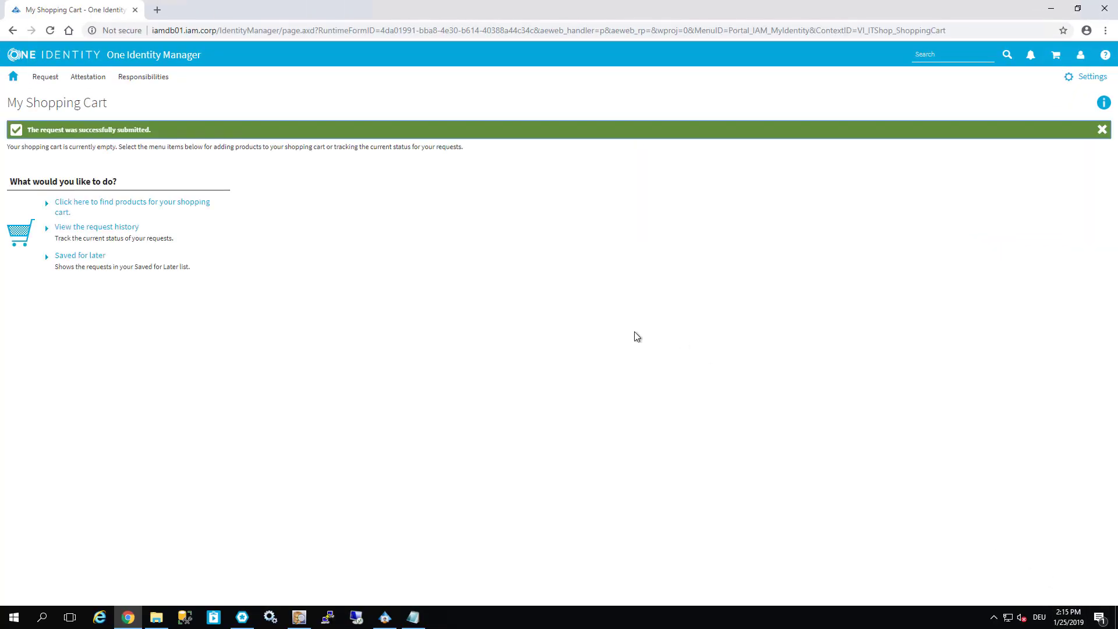
mouse_move(97, 232)
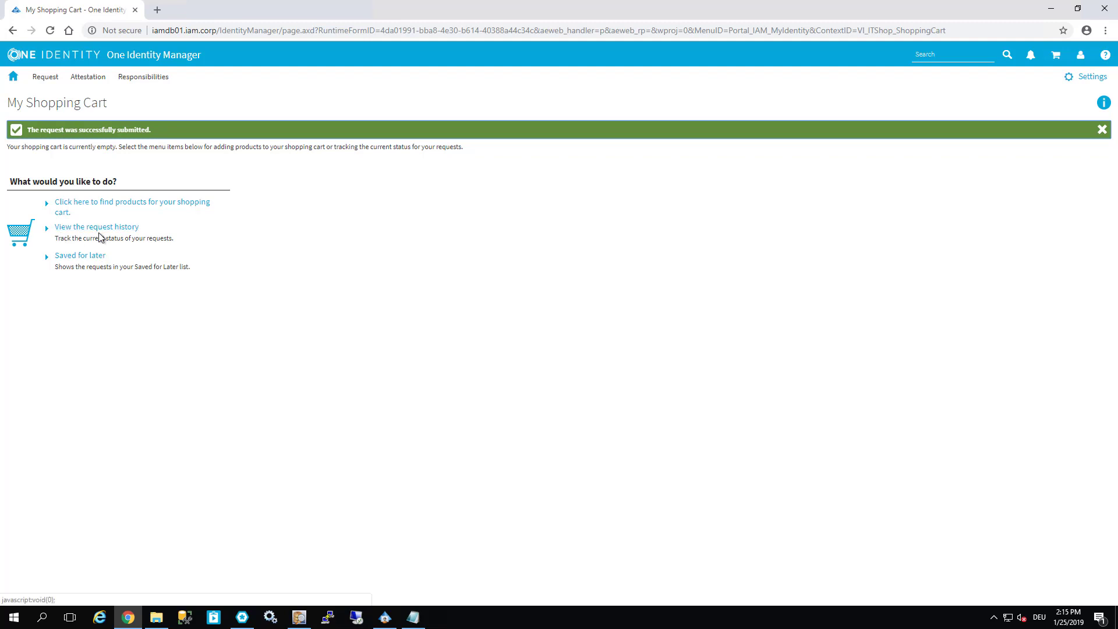
View the pending SSH request's Workflow in My Requests, highlighting the second approver.
left_click(96, 227)
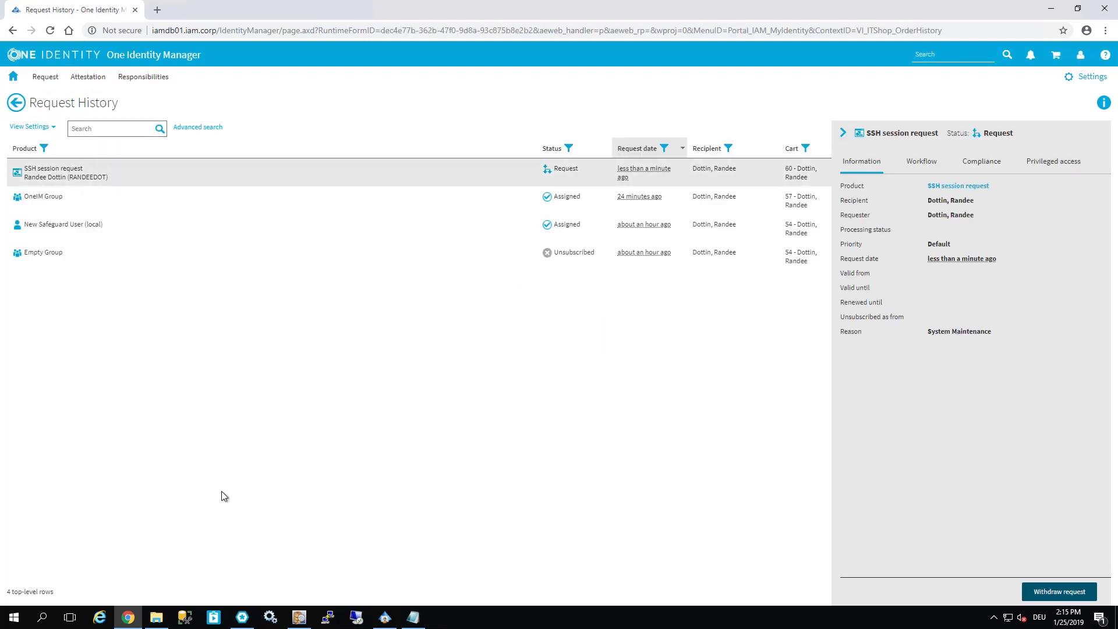
mouse_move(897, 212)
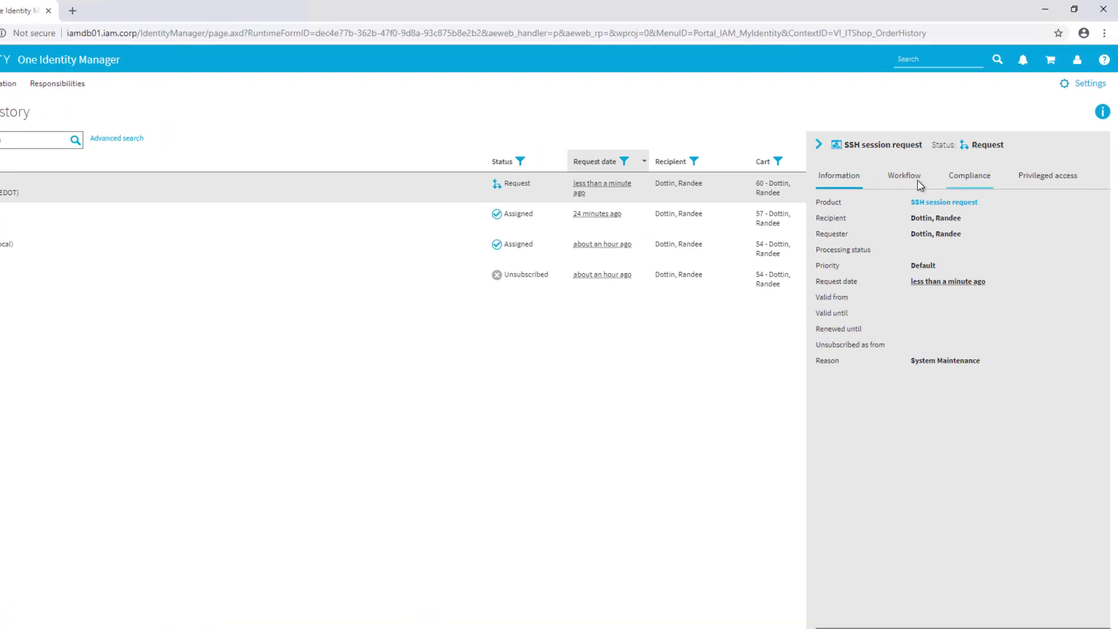
left_click(904, 176)
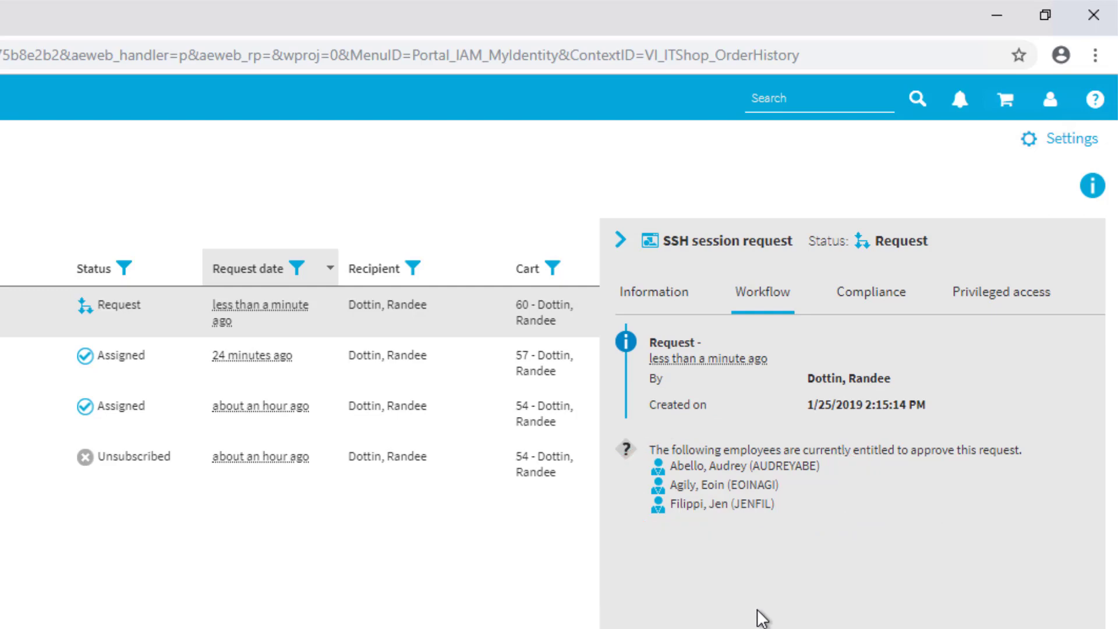
mouse_move(733, 580)
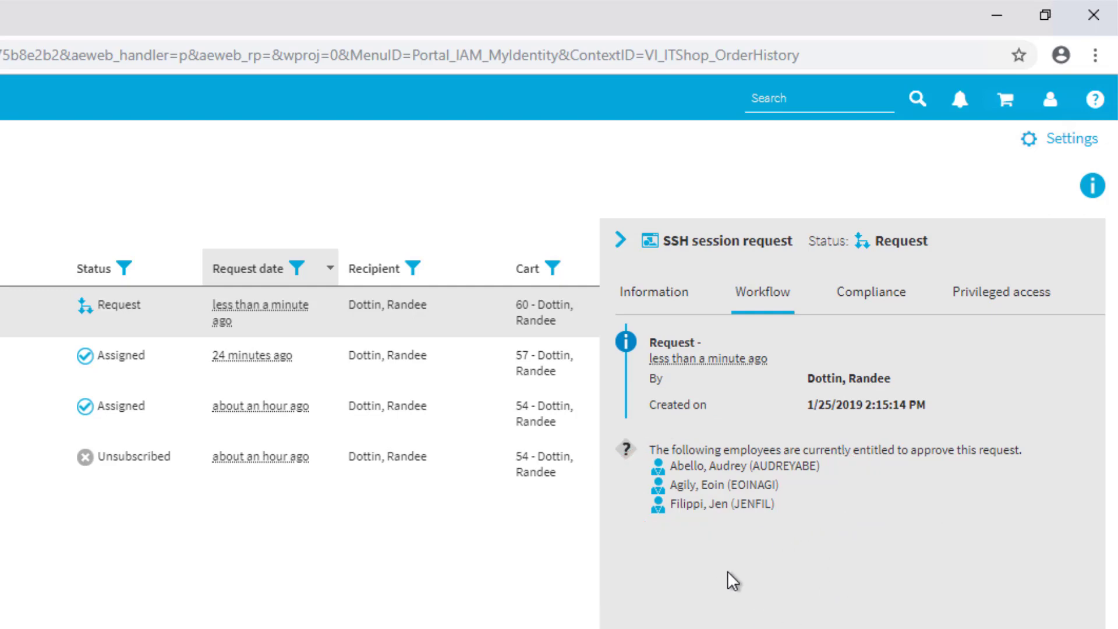
mouse_move(686, 505)
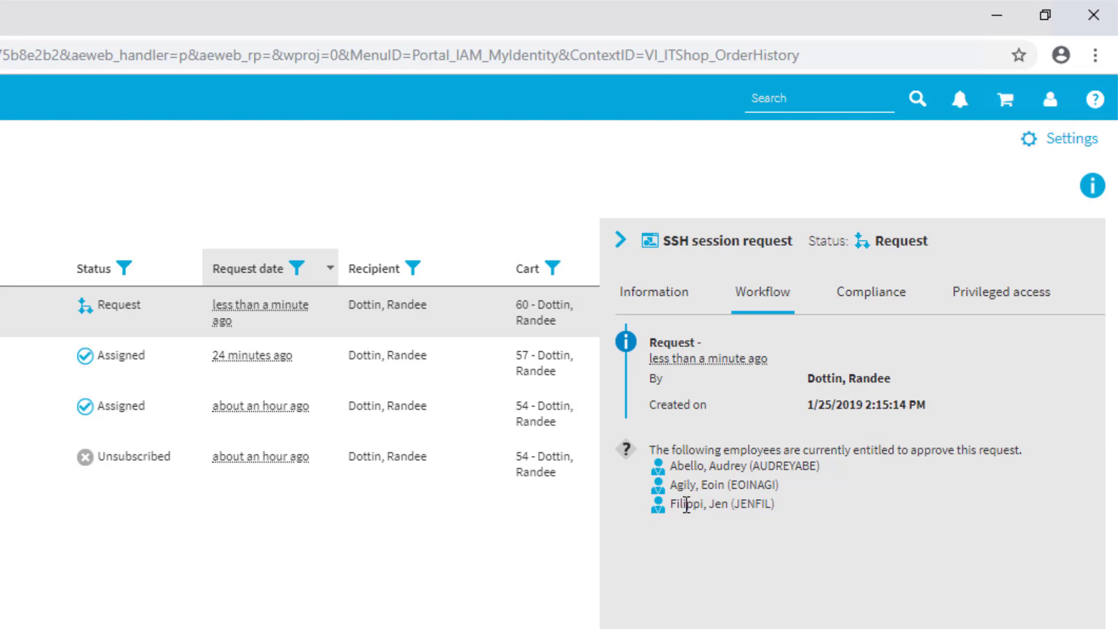
mouse_move(789, 491)
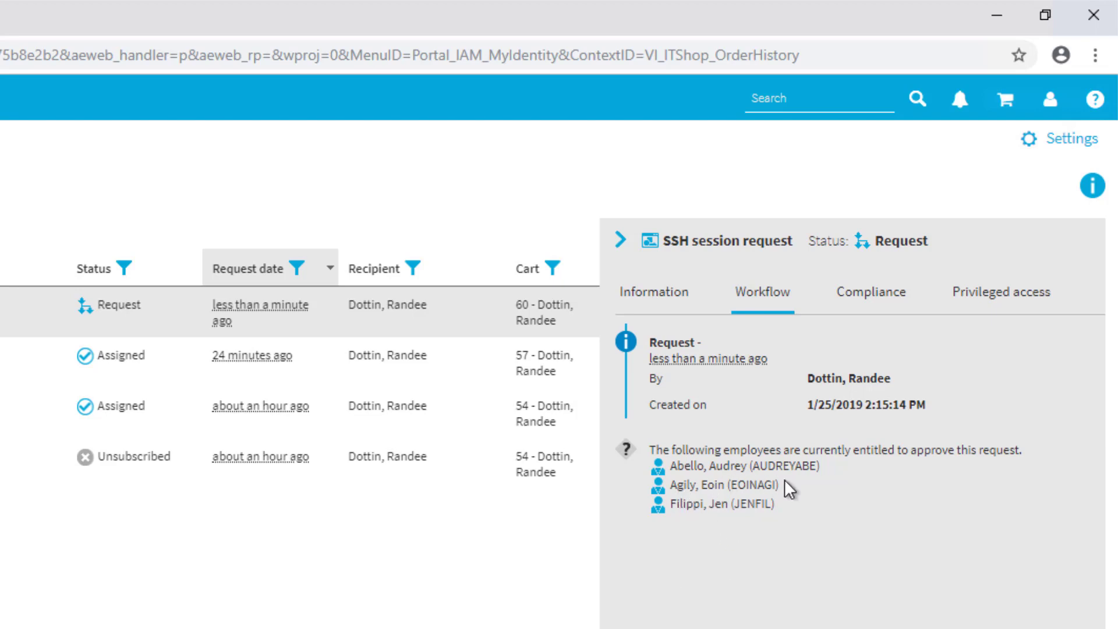
double_click(717, 485)
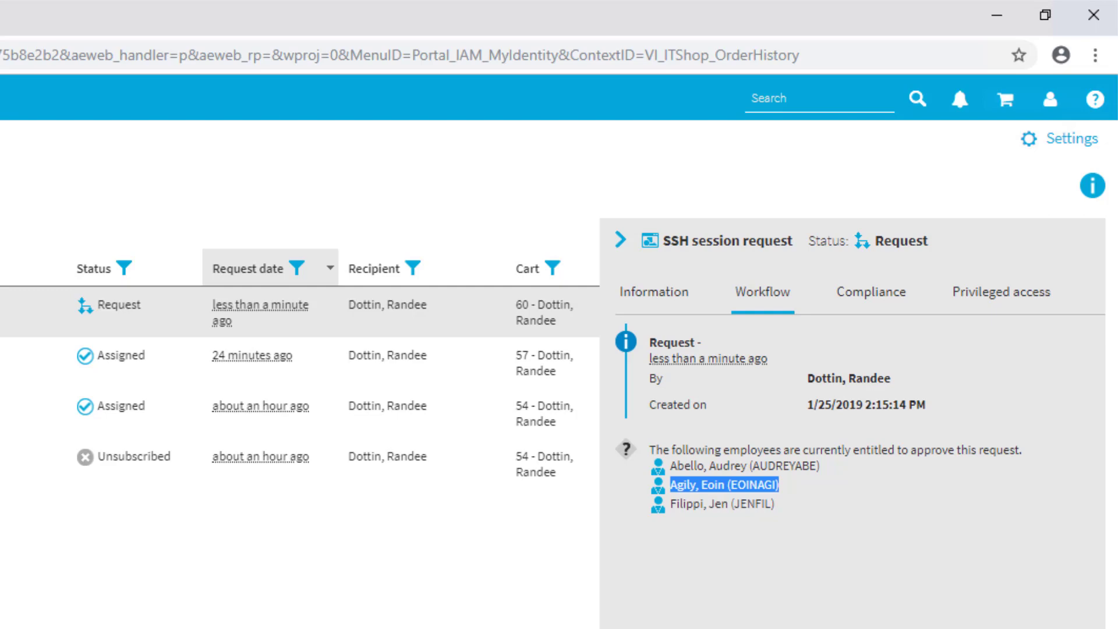
mouse_move(691, 492)
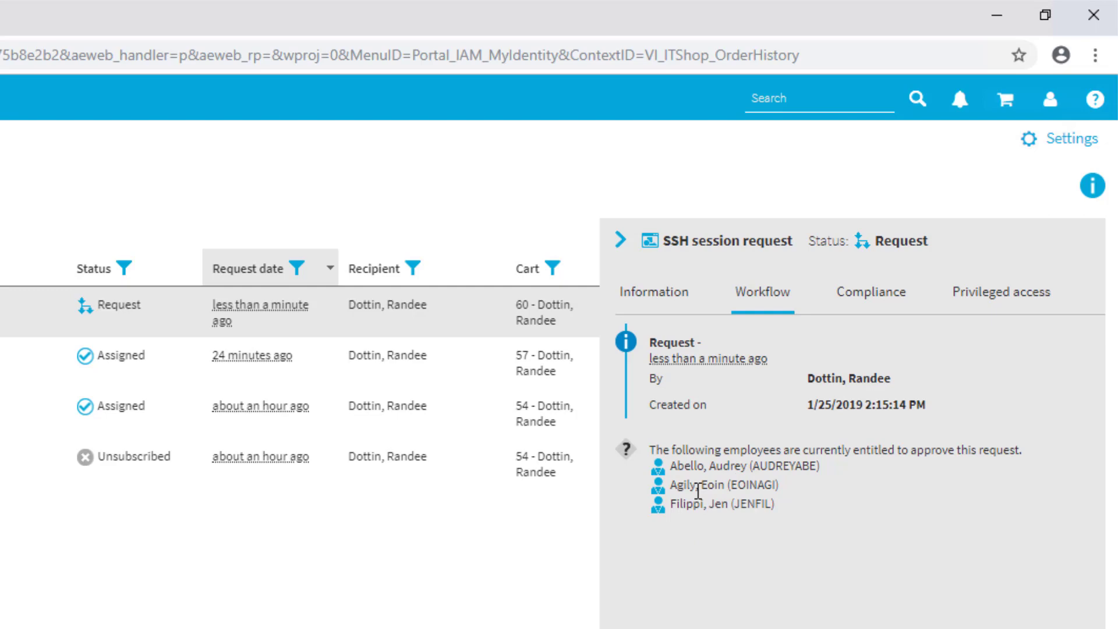
mouse_move(1059, 139)
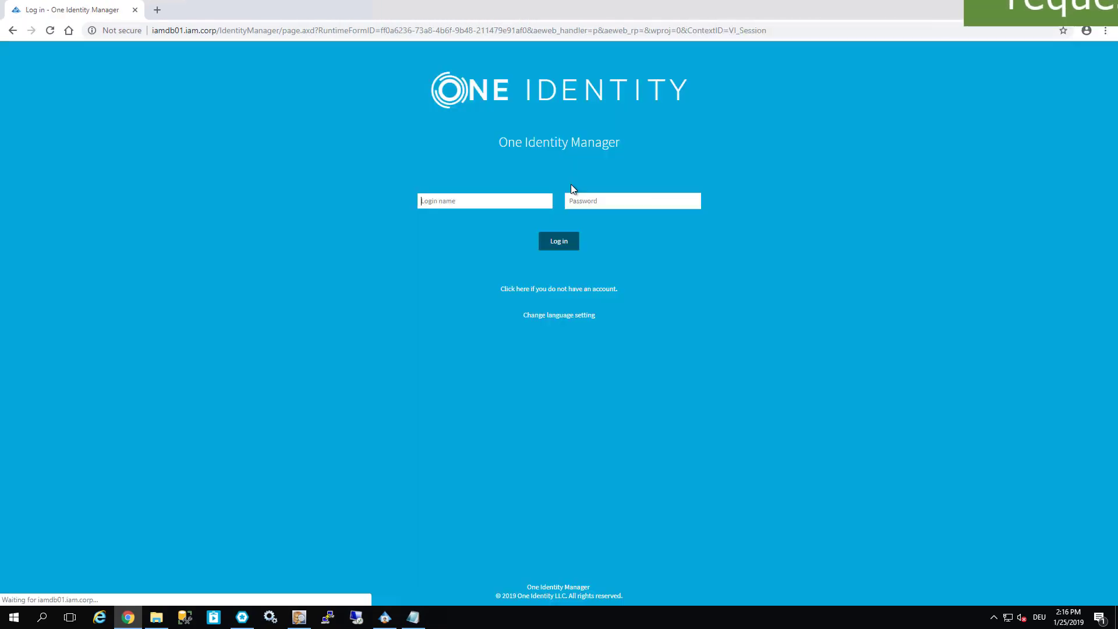
As approver, review the pending request's workflow and privileged access details, then mark it approved.
left_click(558, 241)
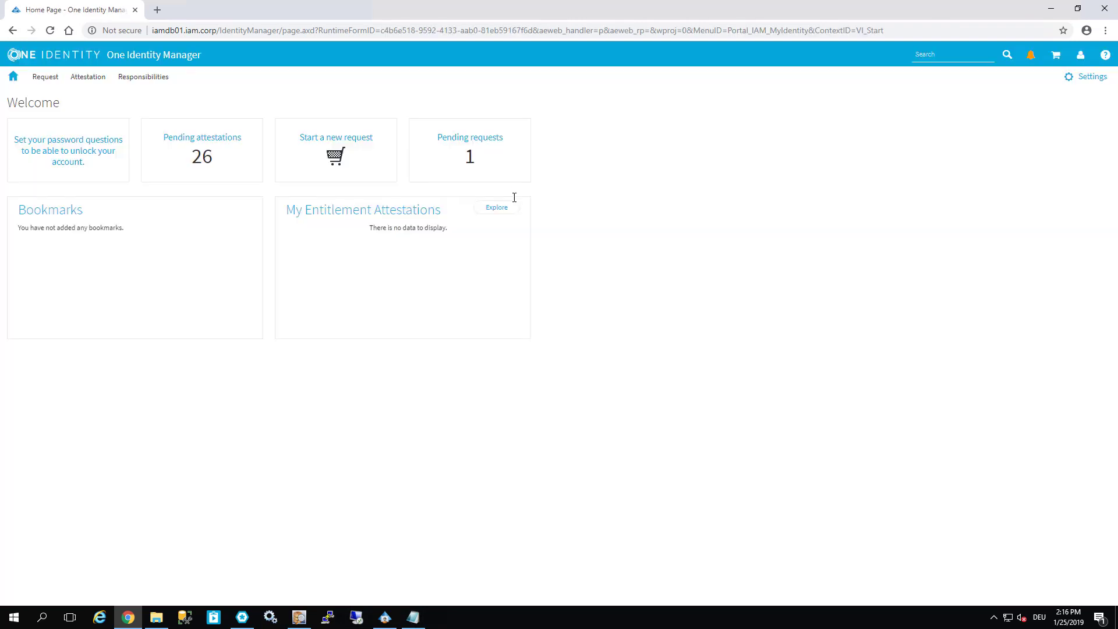
left_click(469, 150)
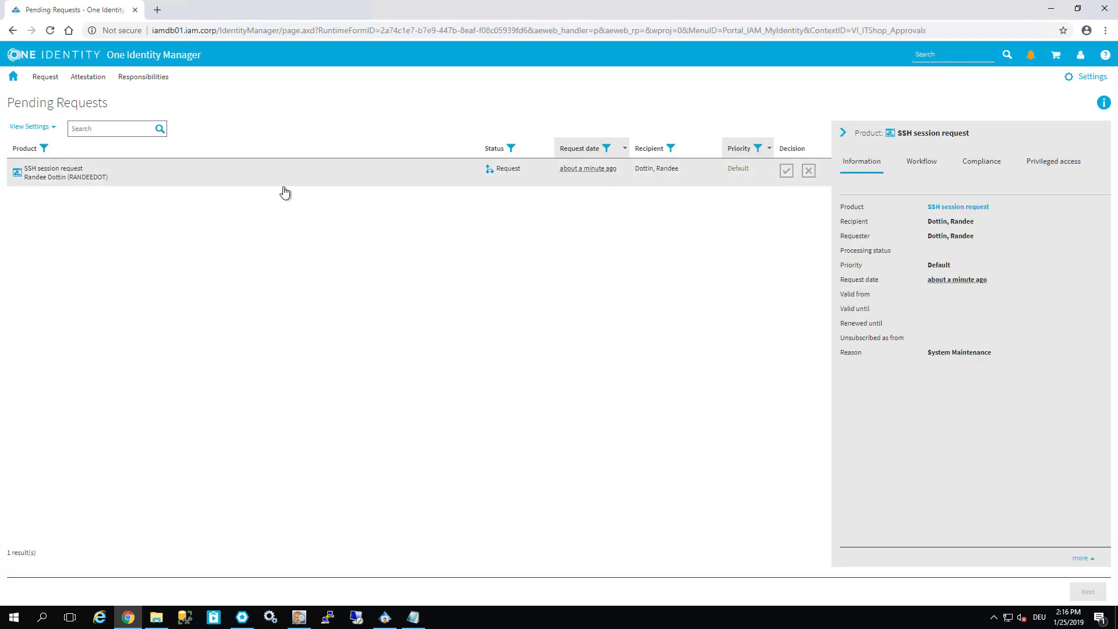
mouse_move(59, 177)
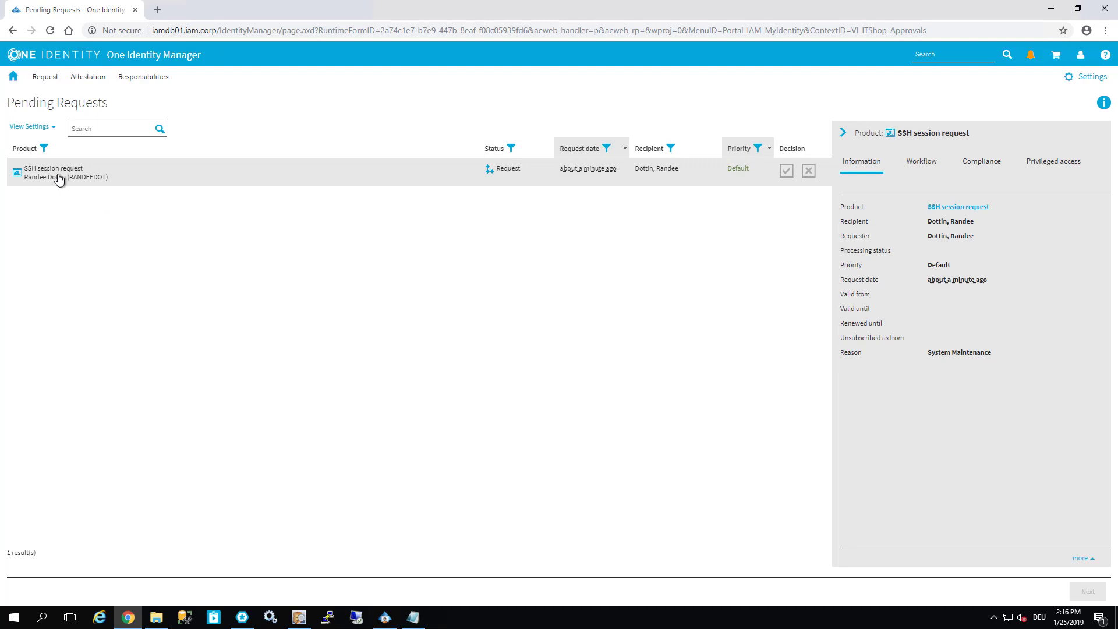
mouse_move(821, 208)
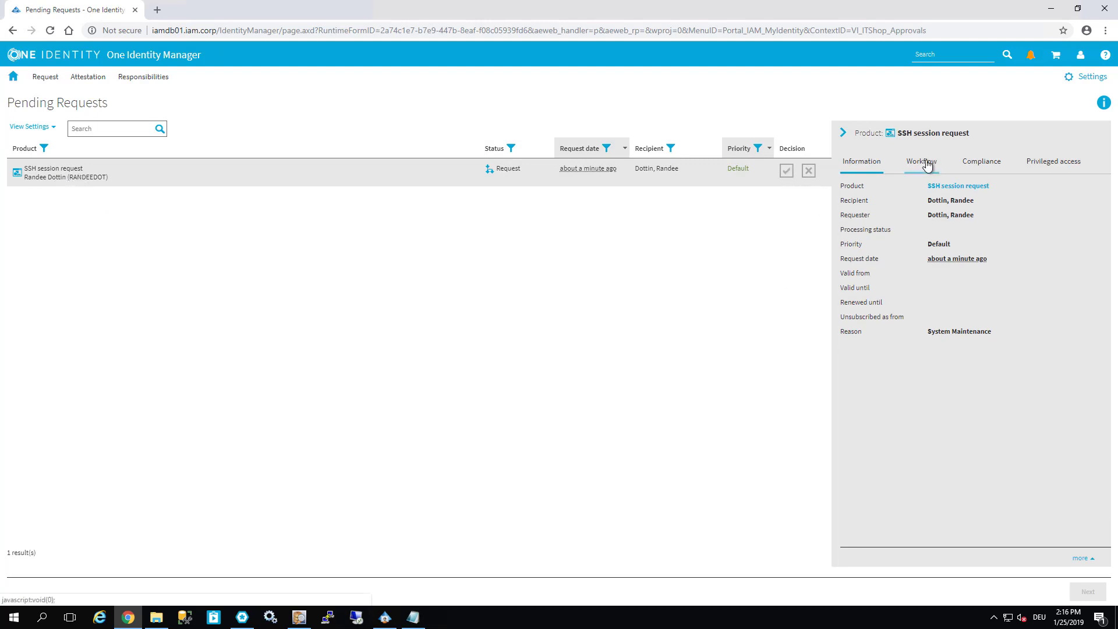
left_click(921, 160)
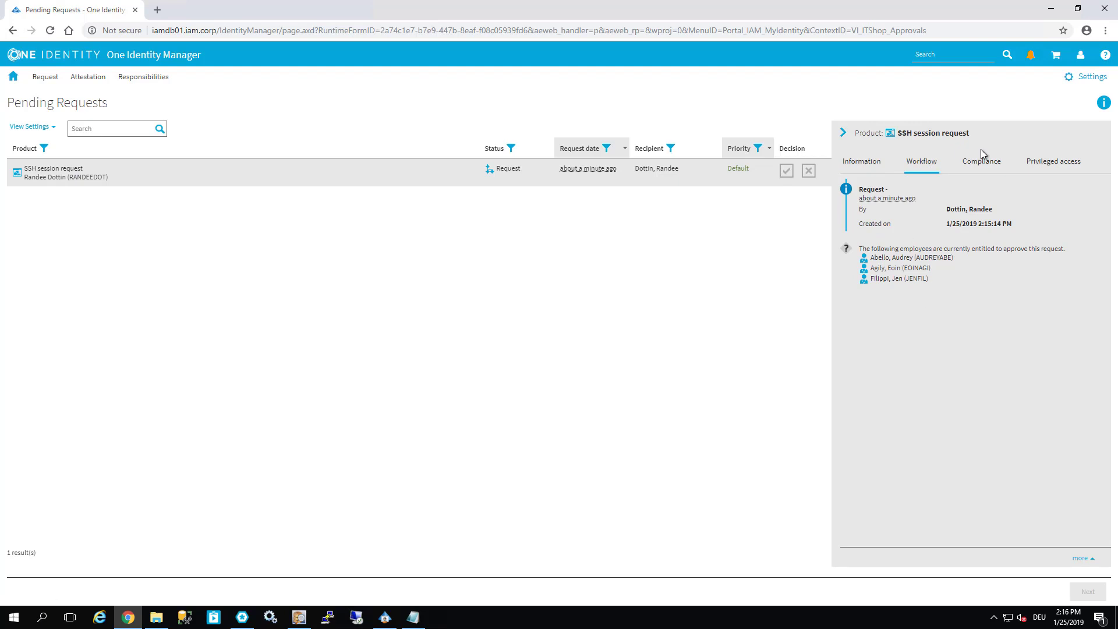
left_click(1053, 161)
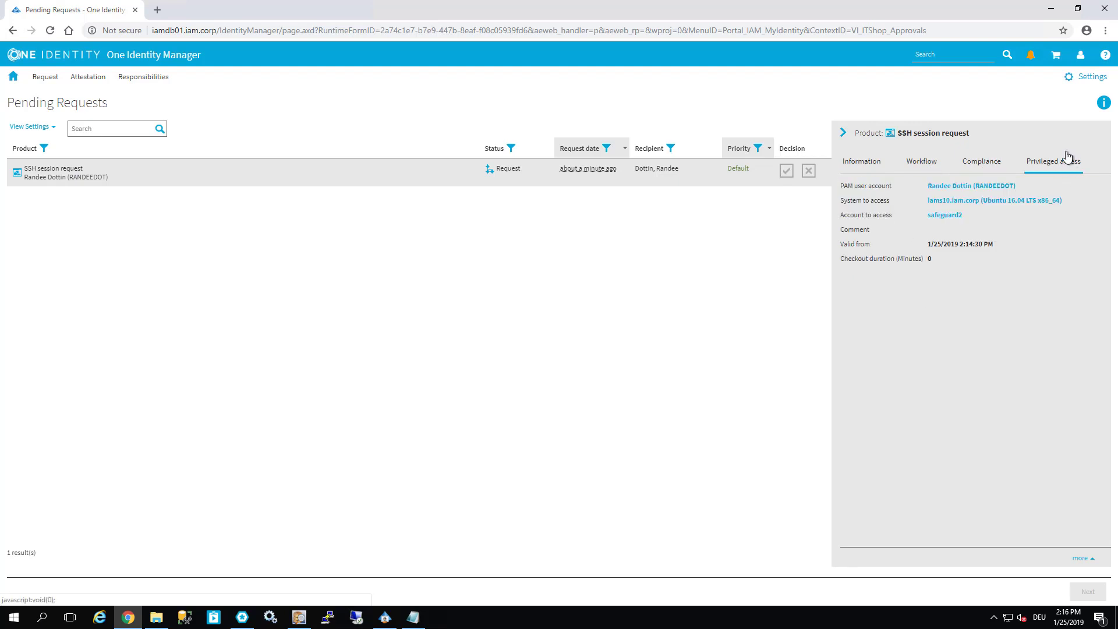
mouse_move(1038, 246)
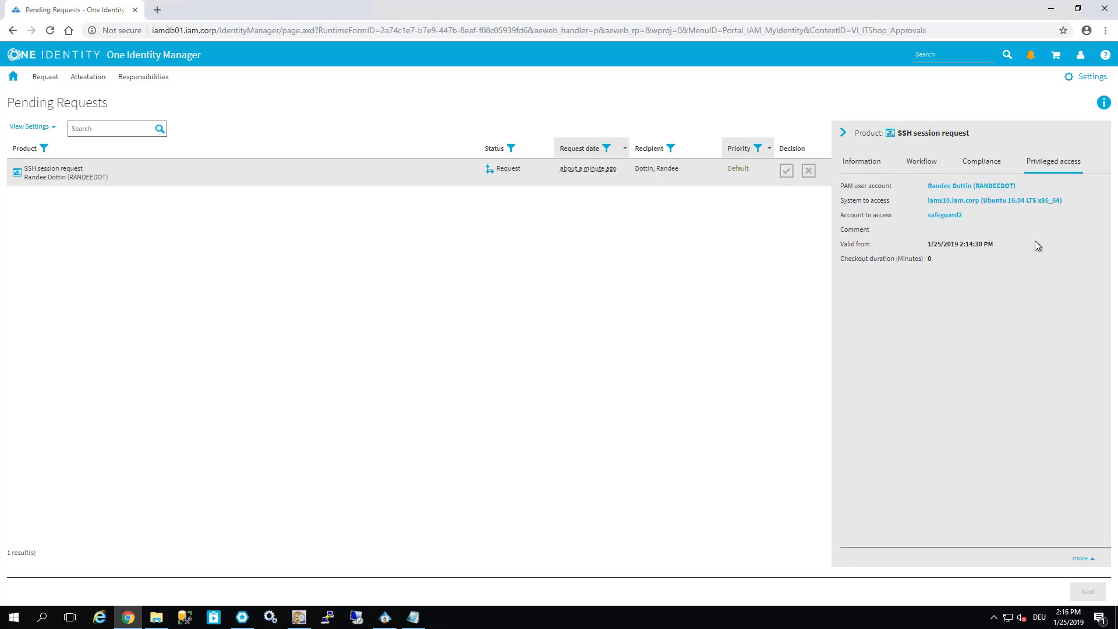
left_click(787, 170)
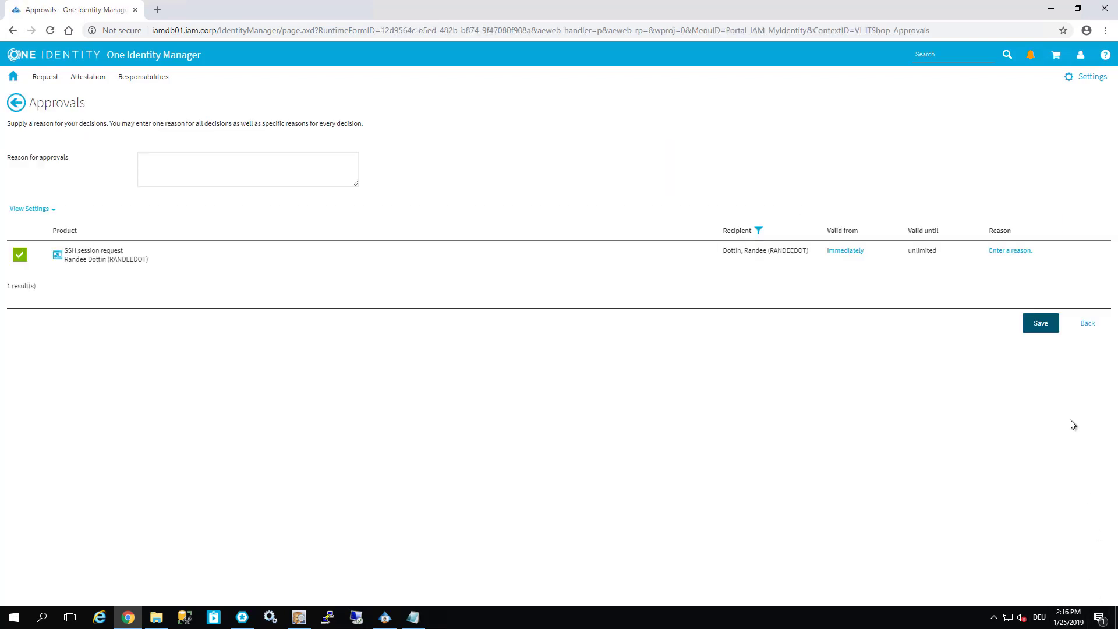
Save the approval decision and view the request's workflow in Approval History.
left_click(1040, 322)
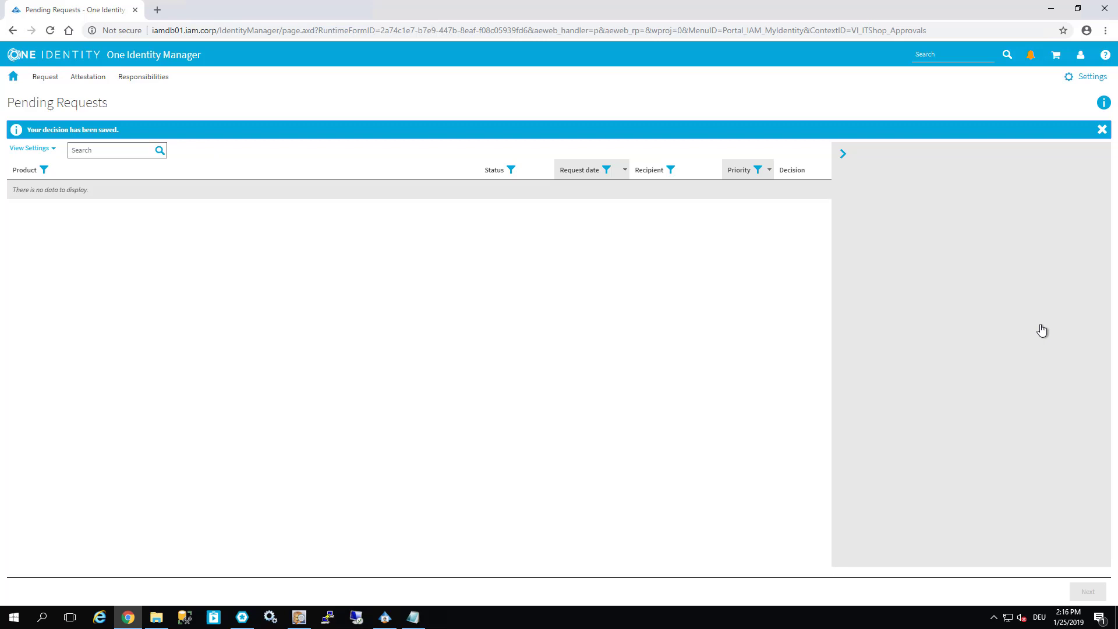
mouse_move(45, 77)
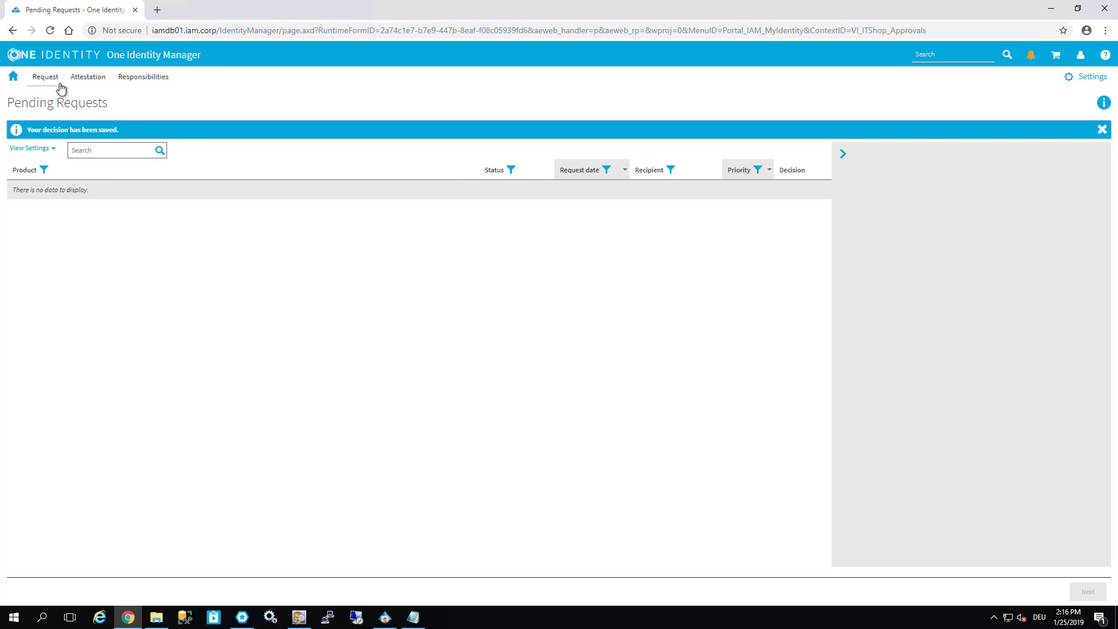
mouse_move(59, 109)
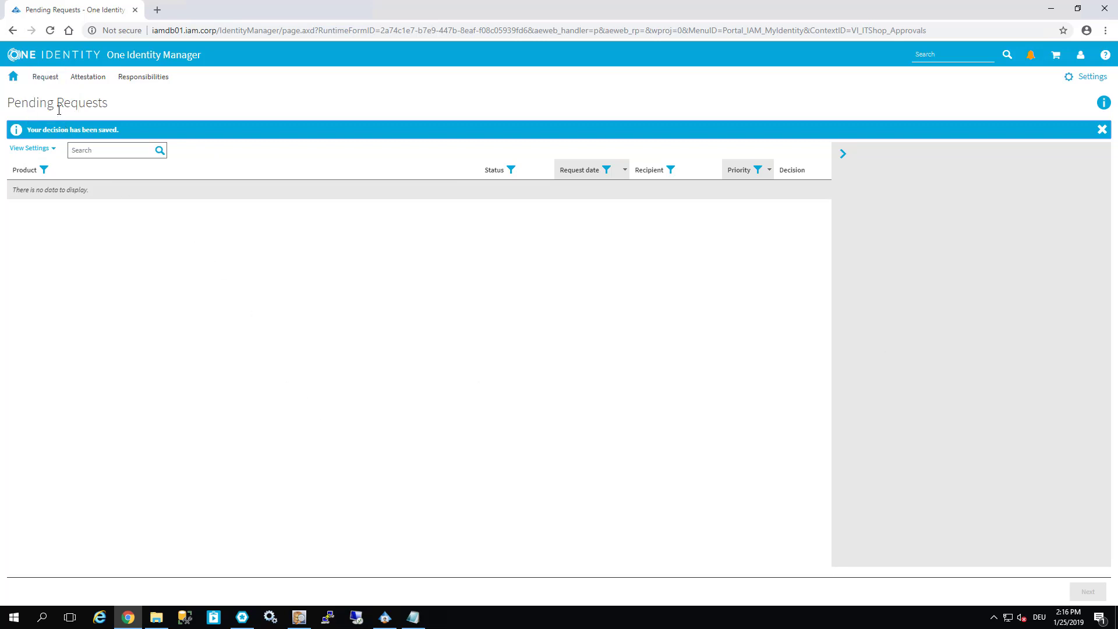
left_click(45, 77)
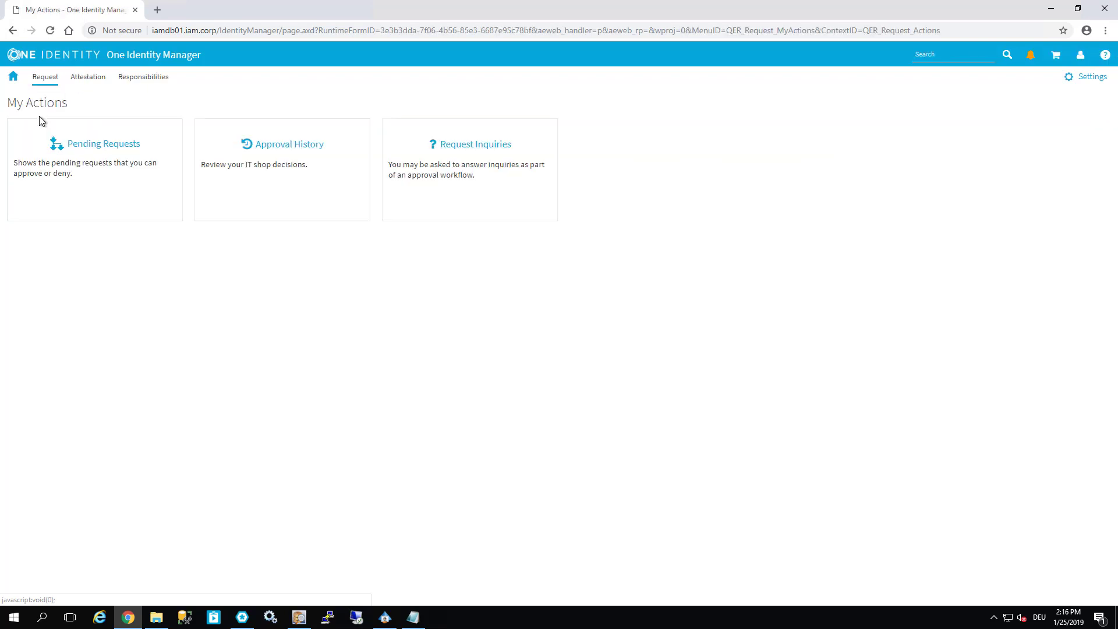
left_click(288, 144)
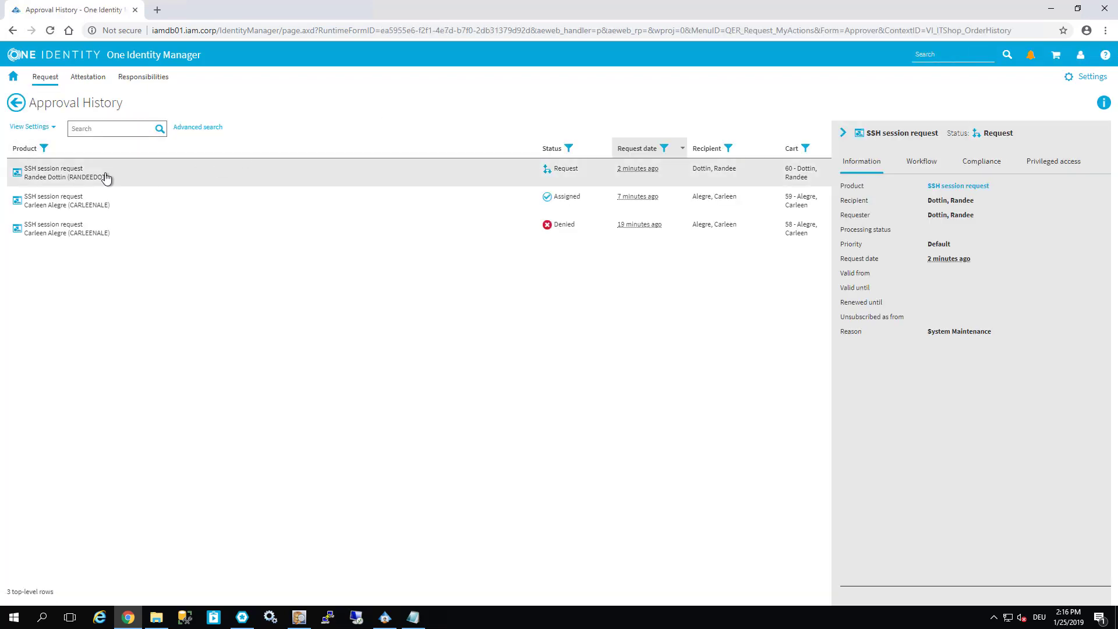
mouse_move(1008, 303)
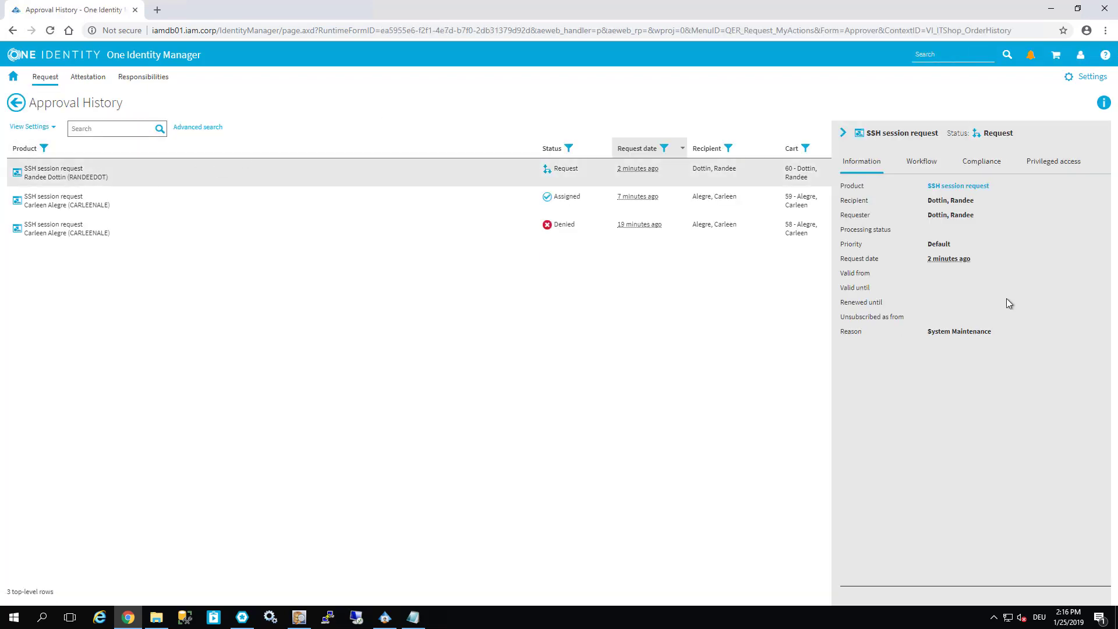
left_click(921, 161)
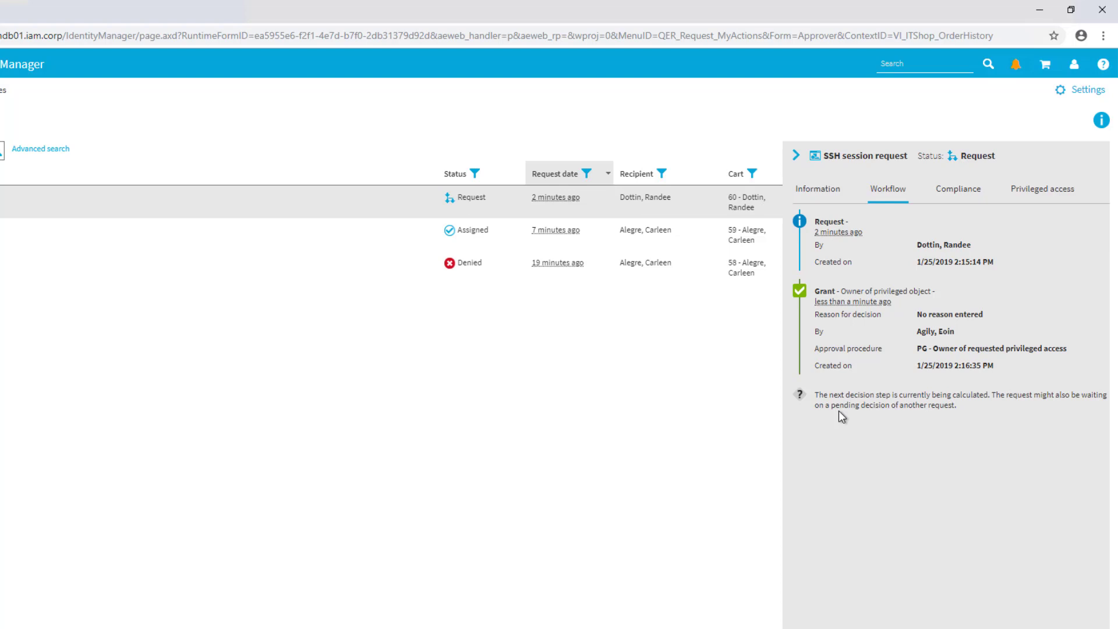
mouse_move(987, 524)
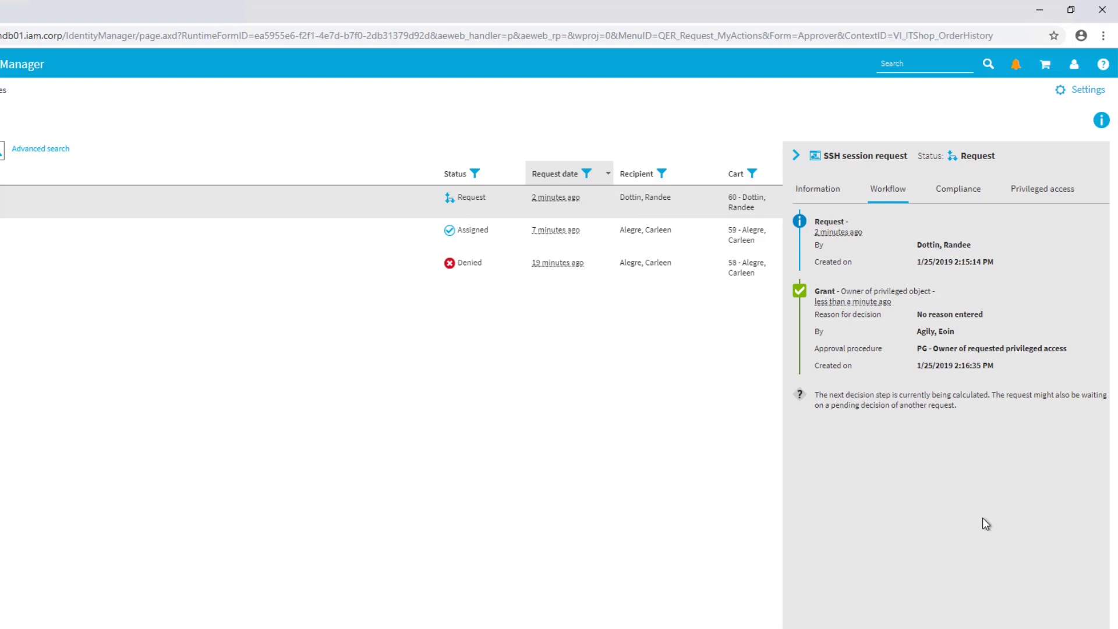
mouse_move(983, 501)
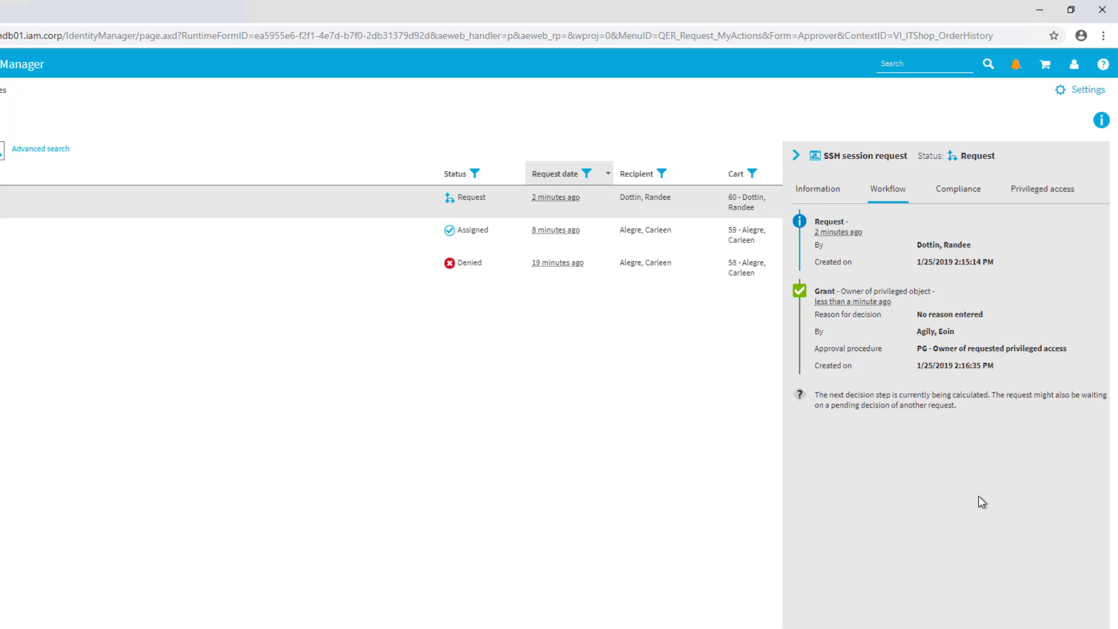
Refresh the request until its status shows Assigned with the completed PAM approval workflow.
left_click(887, 188)
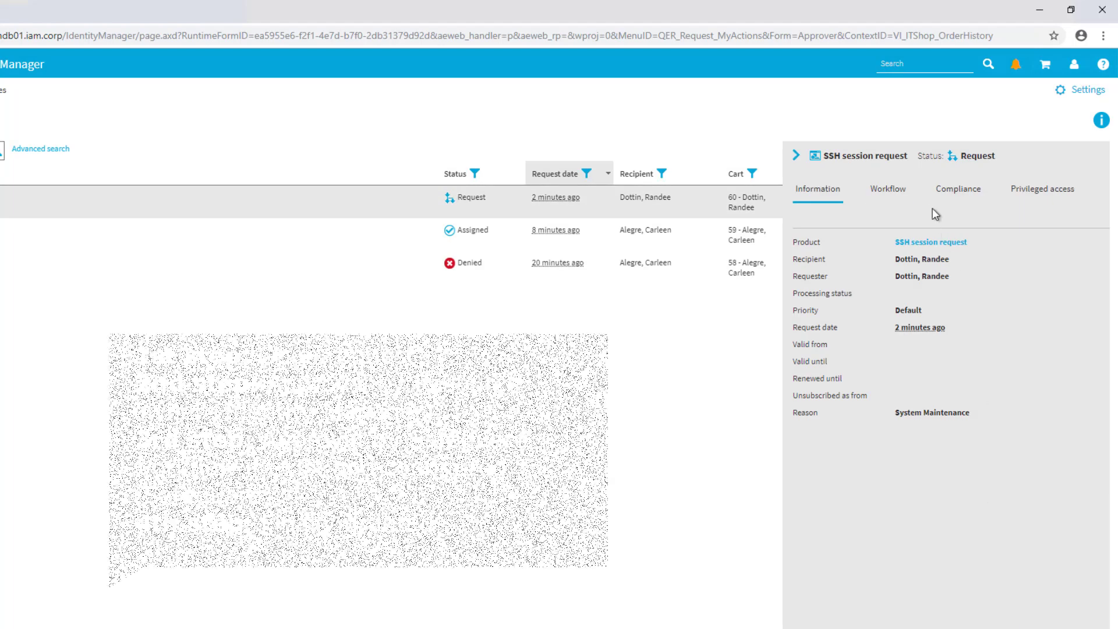
left_click(888, 189)
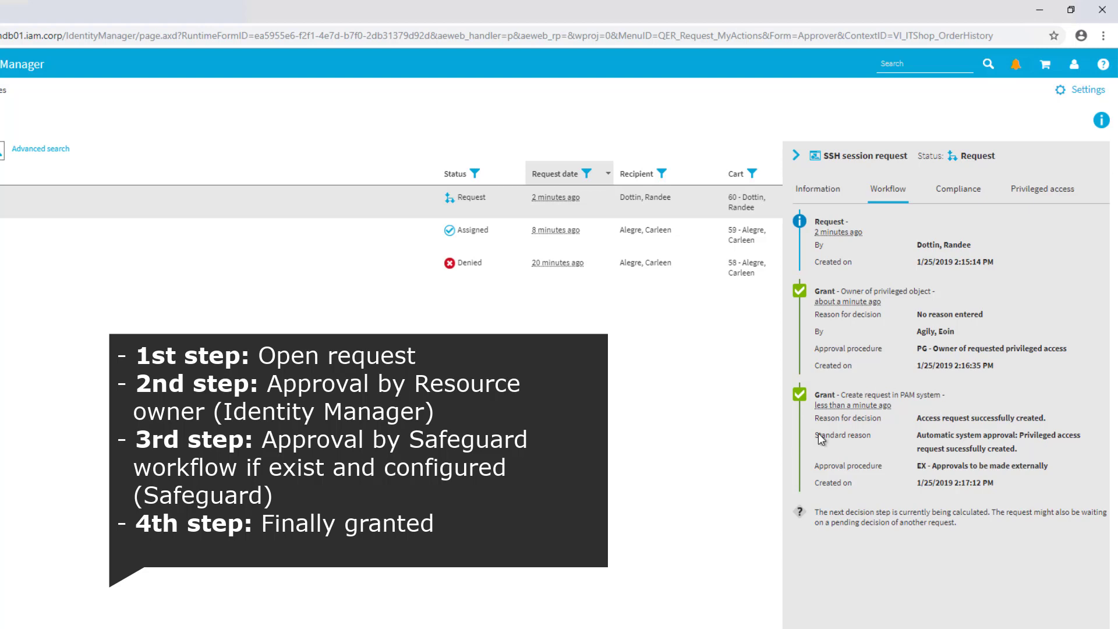
mouse_move(1084, 532)
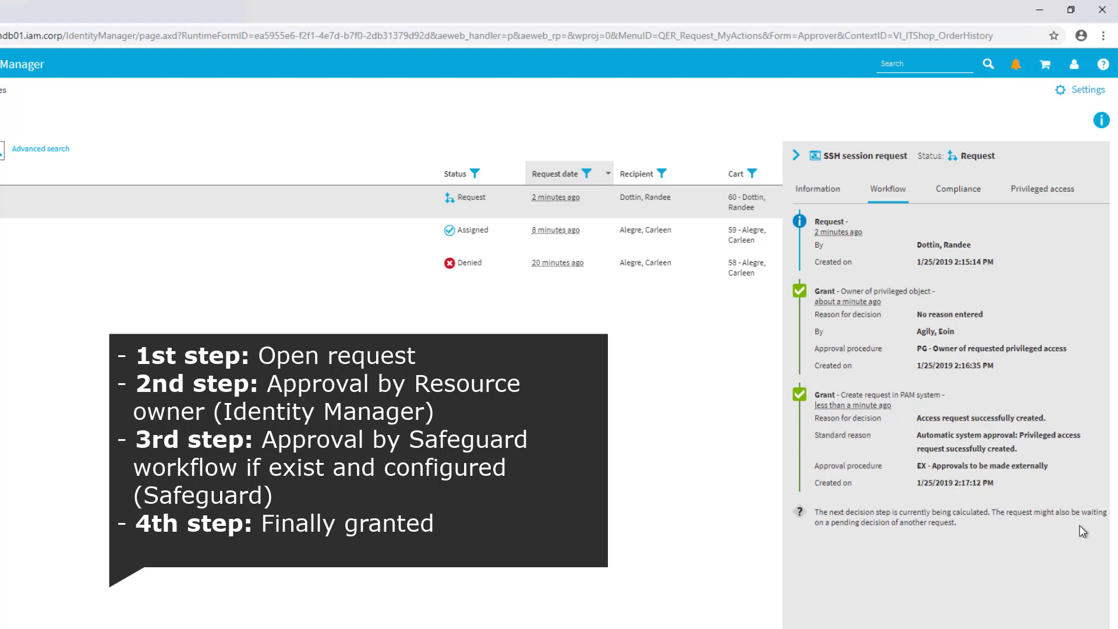
left_click(818, 189)
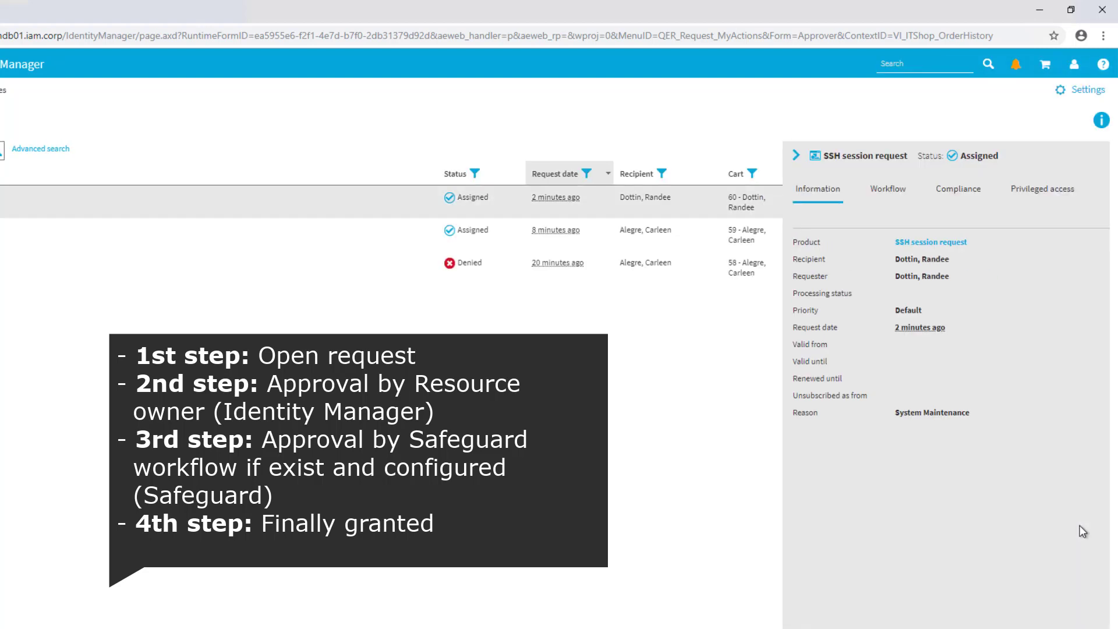
mouse_move(887, 189)
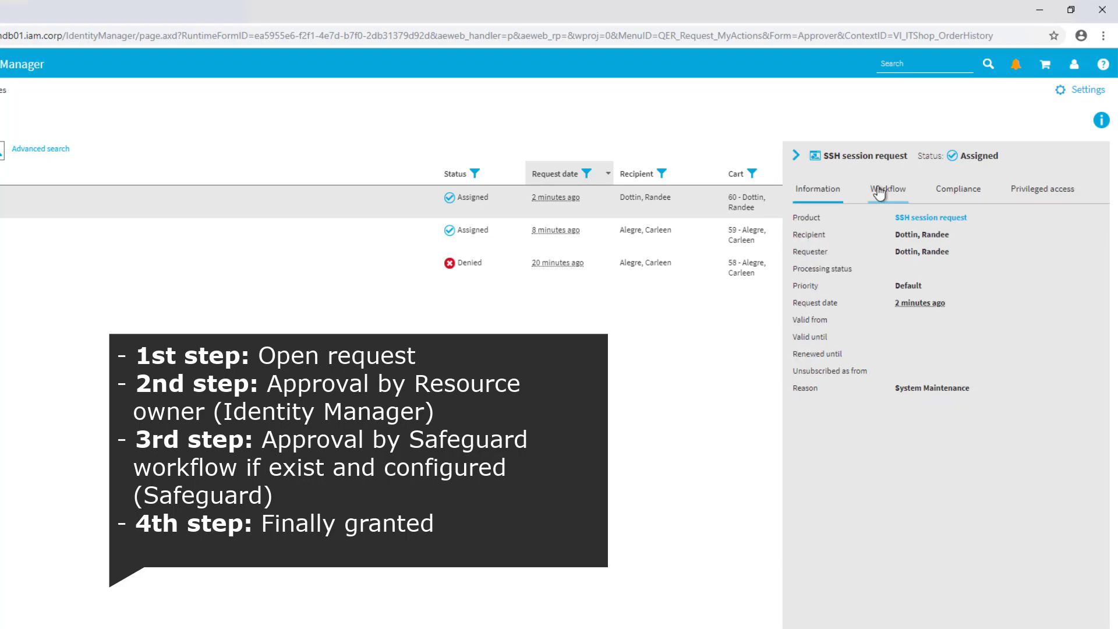
left_click(887, 188)
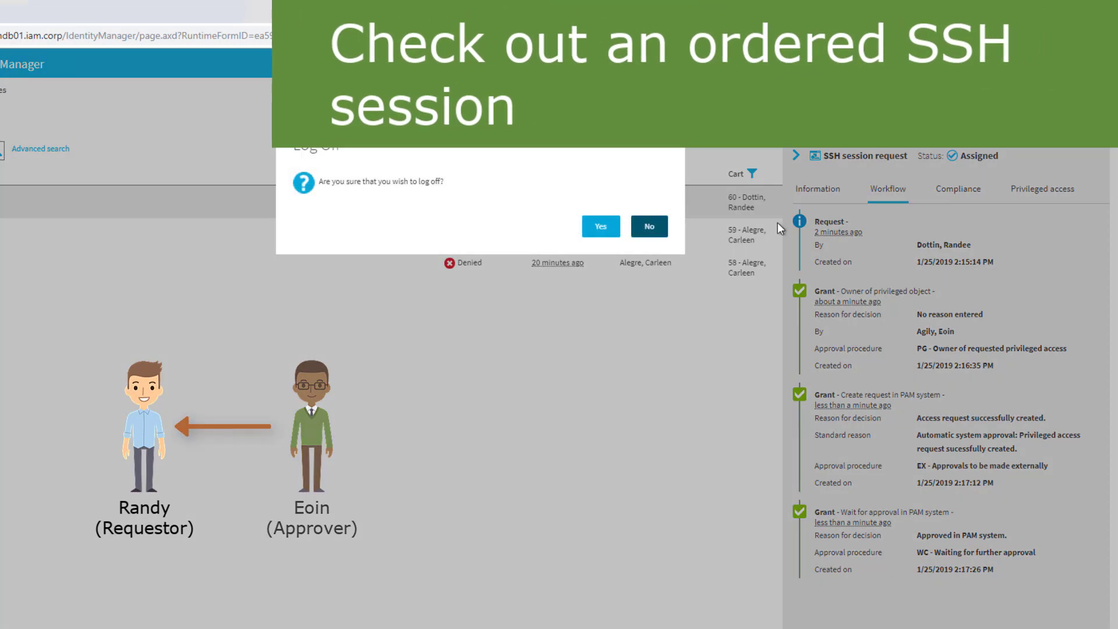
Log back in as the requester and view the approved request's Privileged access details in My Requests.
left_click(600, 226)
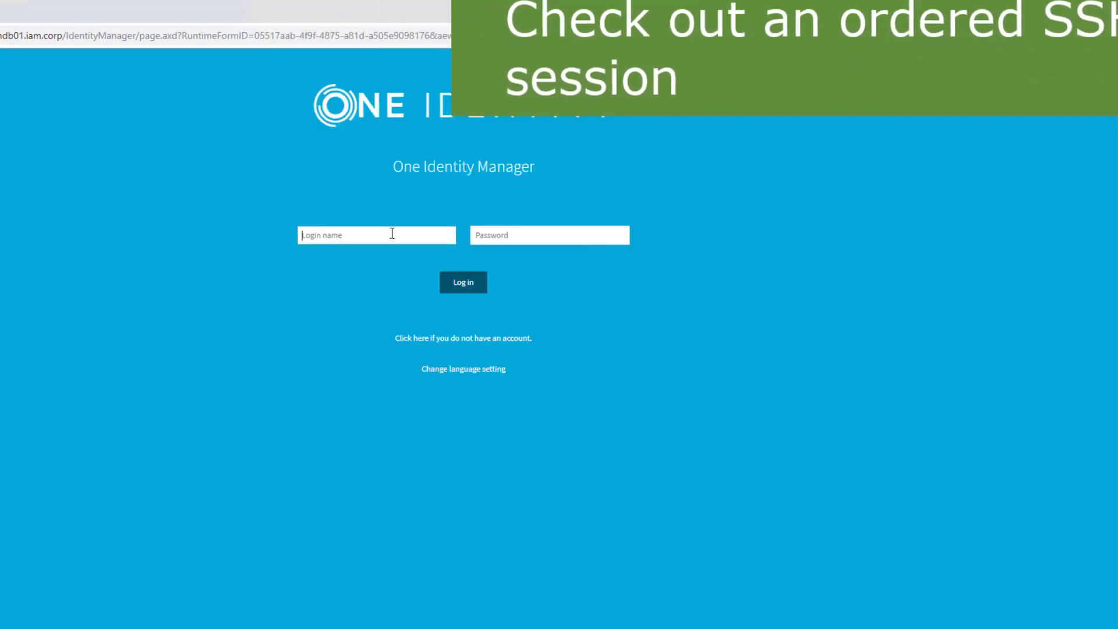
left_click(463, 282)
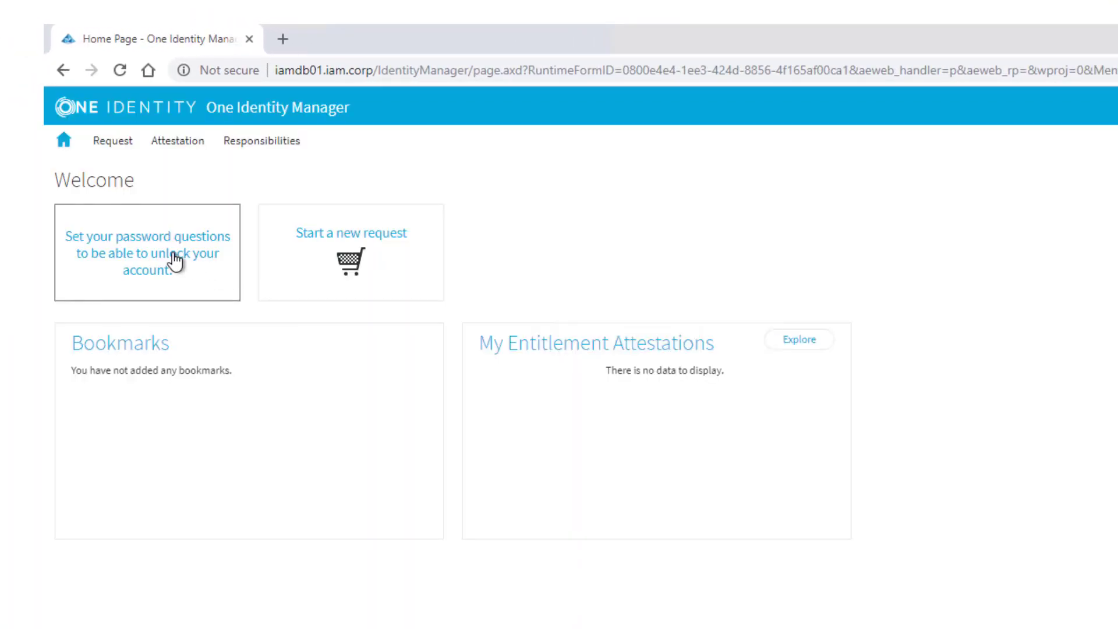
left_click(113, 141)
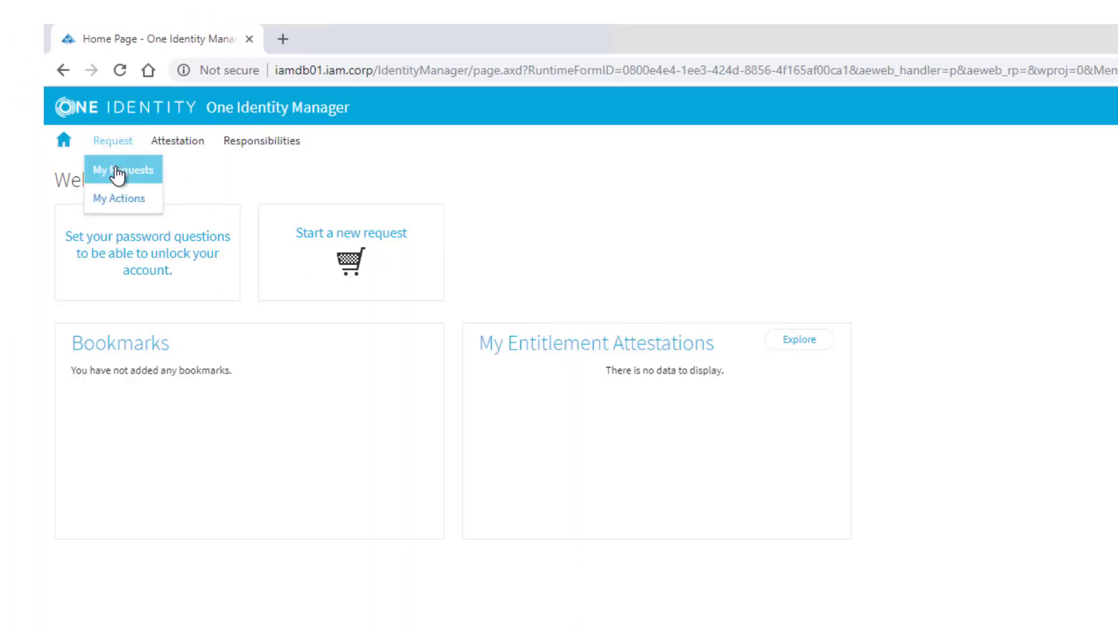
left_click(123, 170)
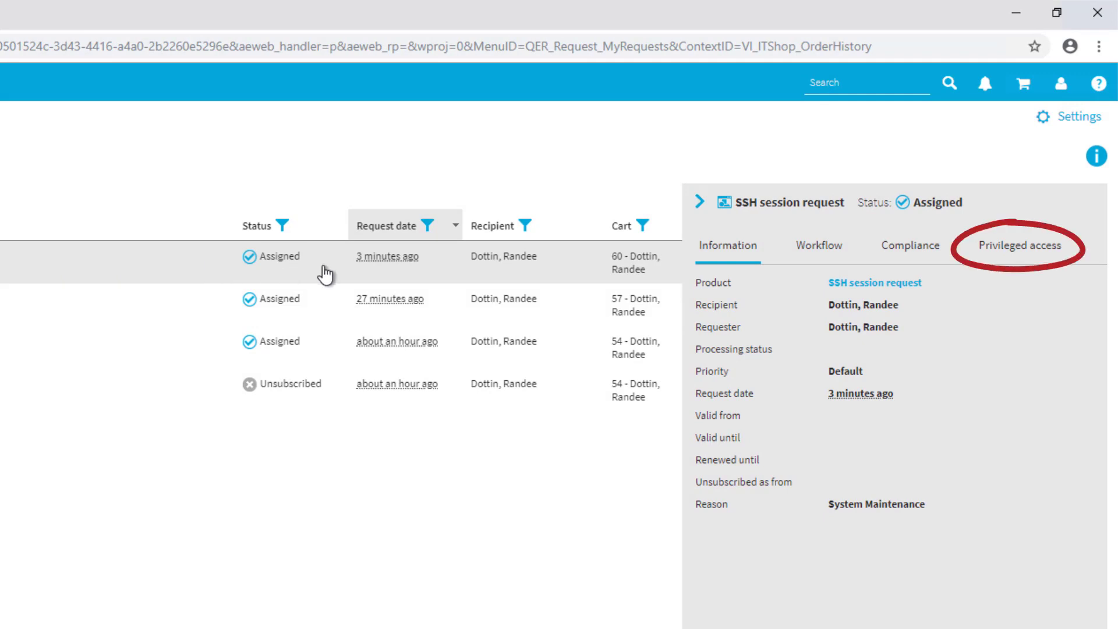
left_click(1020, 244)
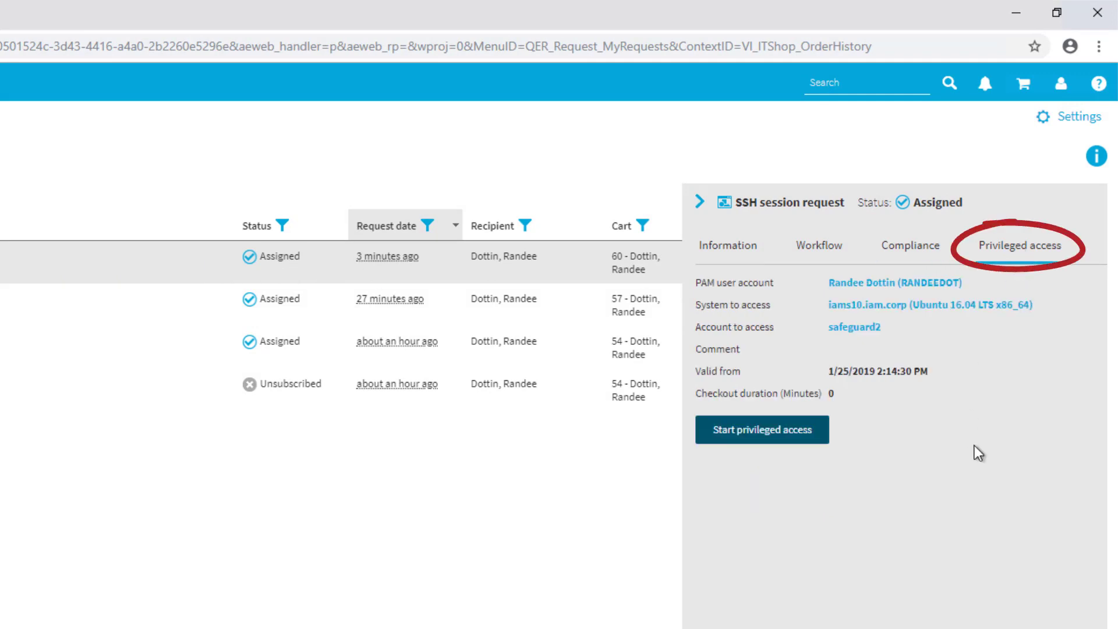
mouse_move(783, 454)
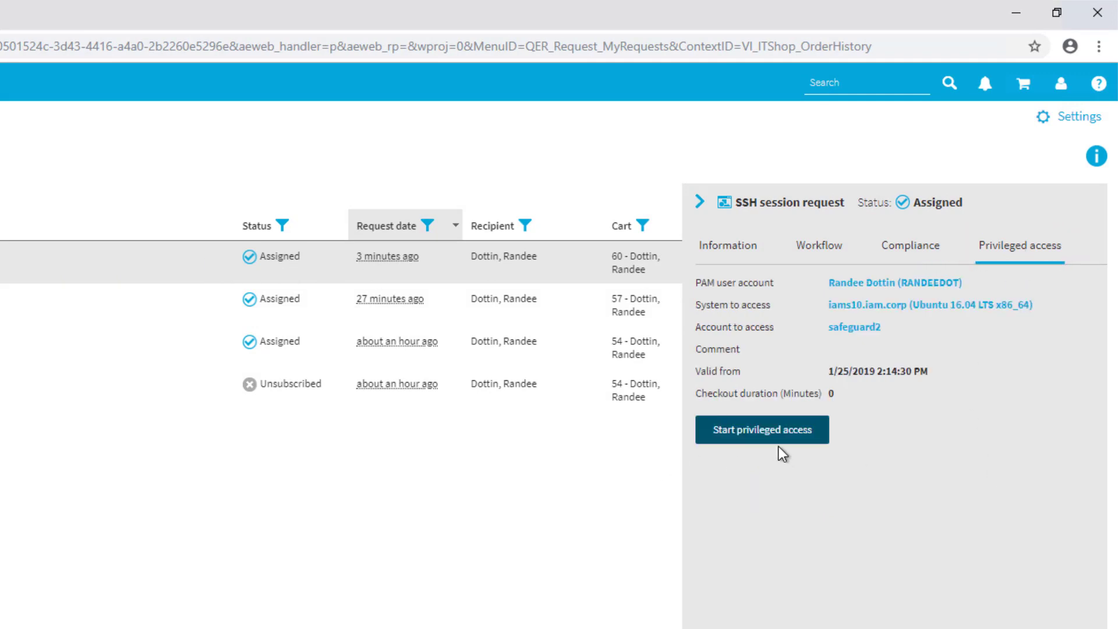
mouse_move(762, 430)
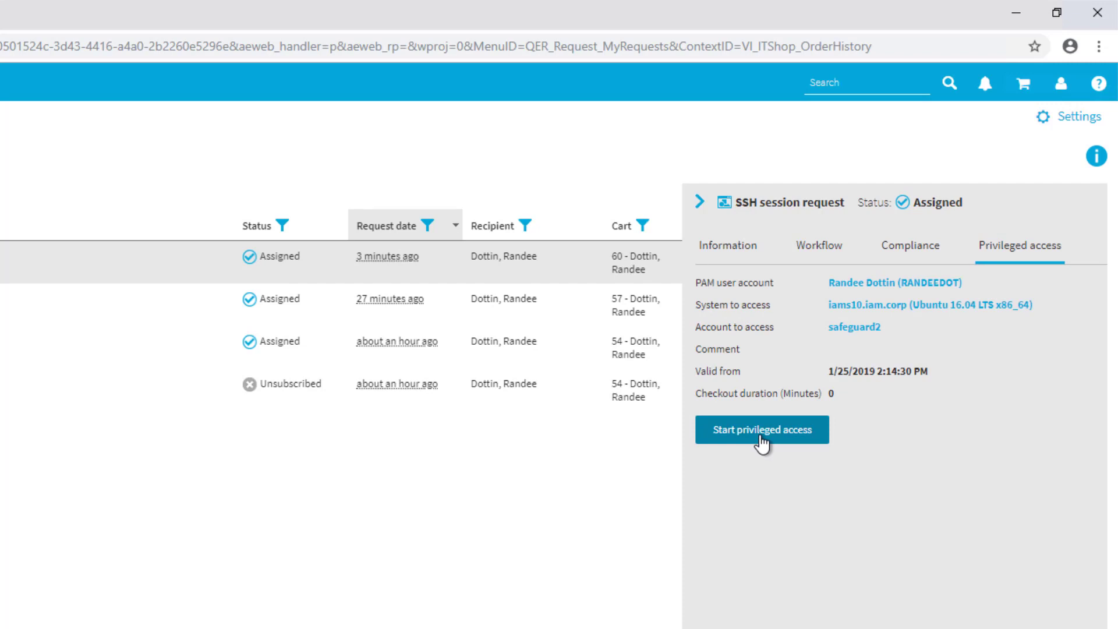
Start privileged access, sign in to Safeguard, and reveal the iams10.iam.corp session's connection string.
left_click(762, 430)
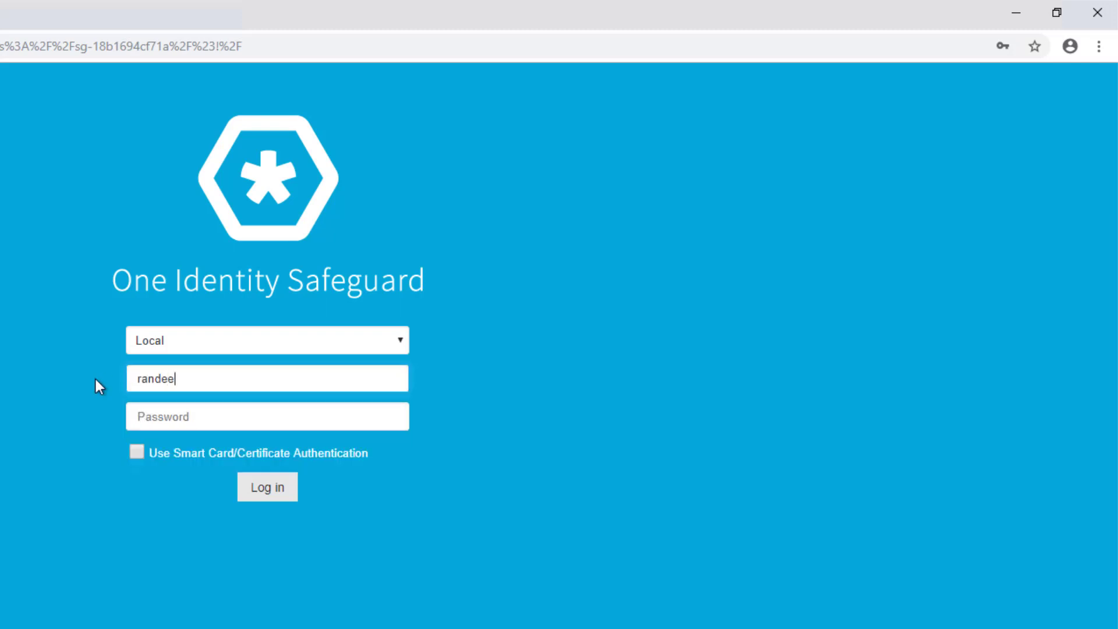
type("d")
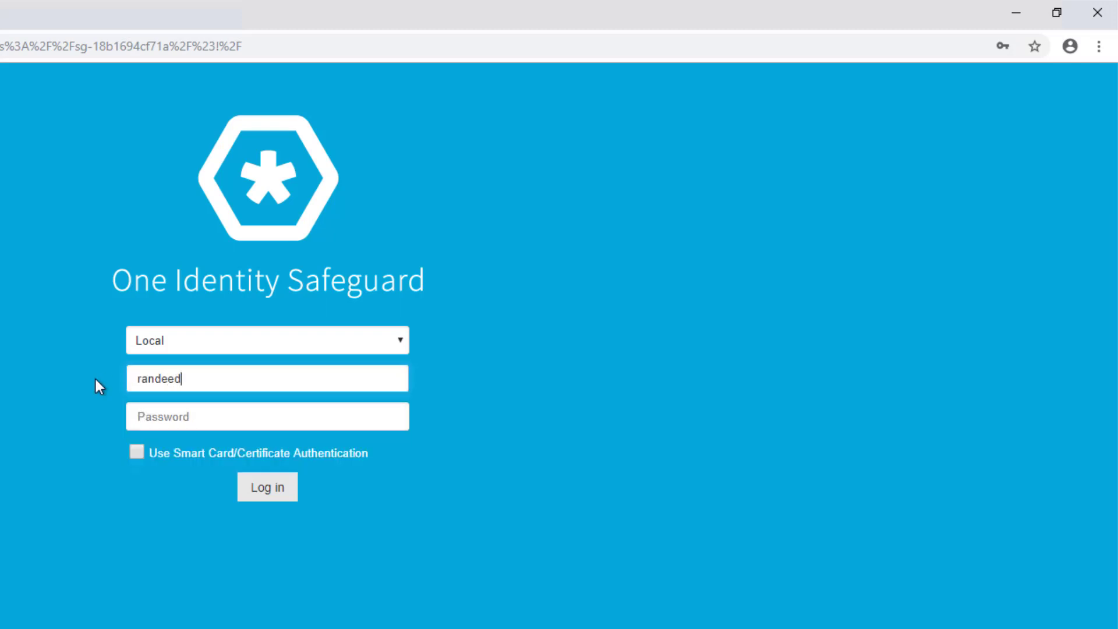
left_click(266, 487)
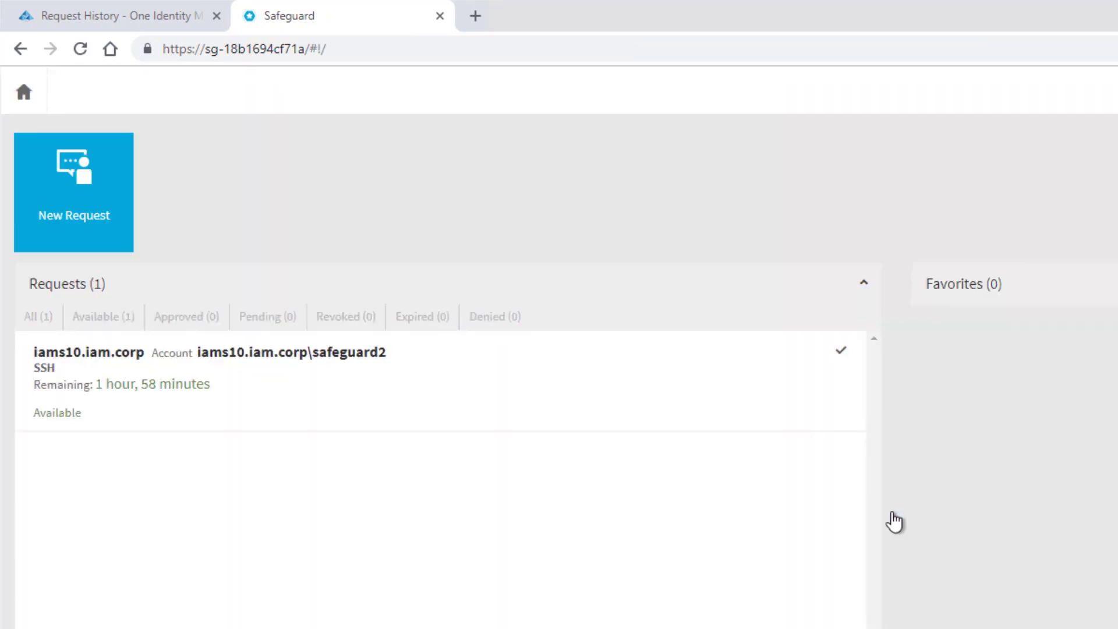
mouse_move(291, 377)
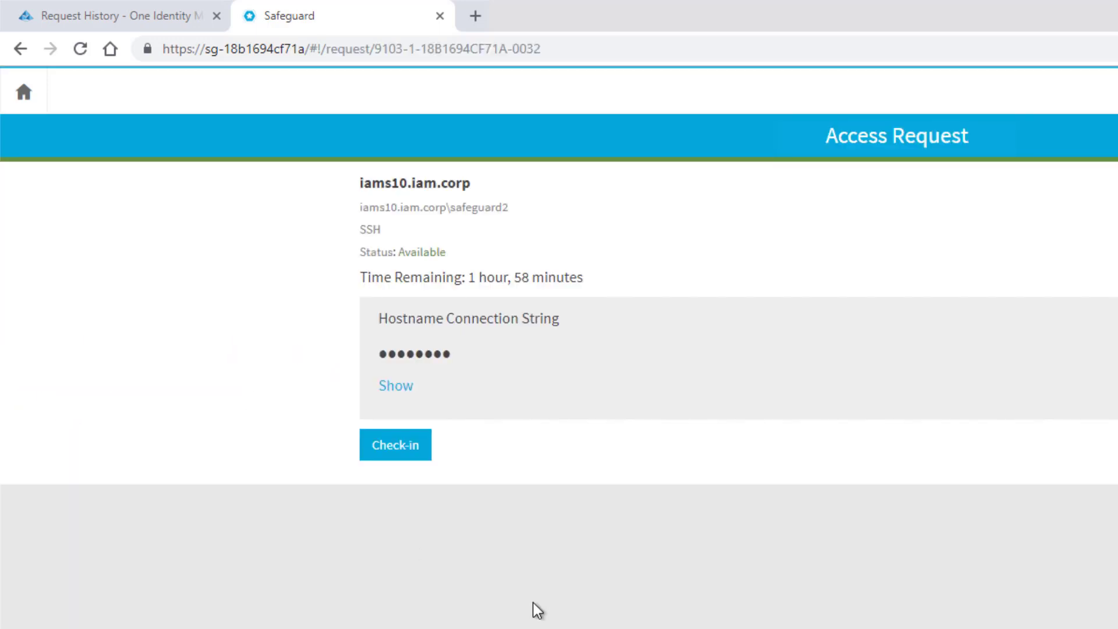
mouse_move(395, 444)
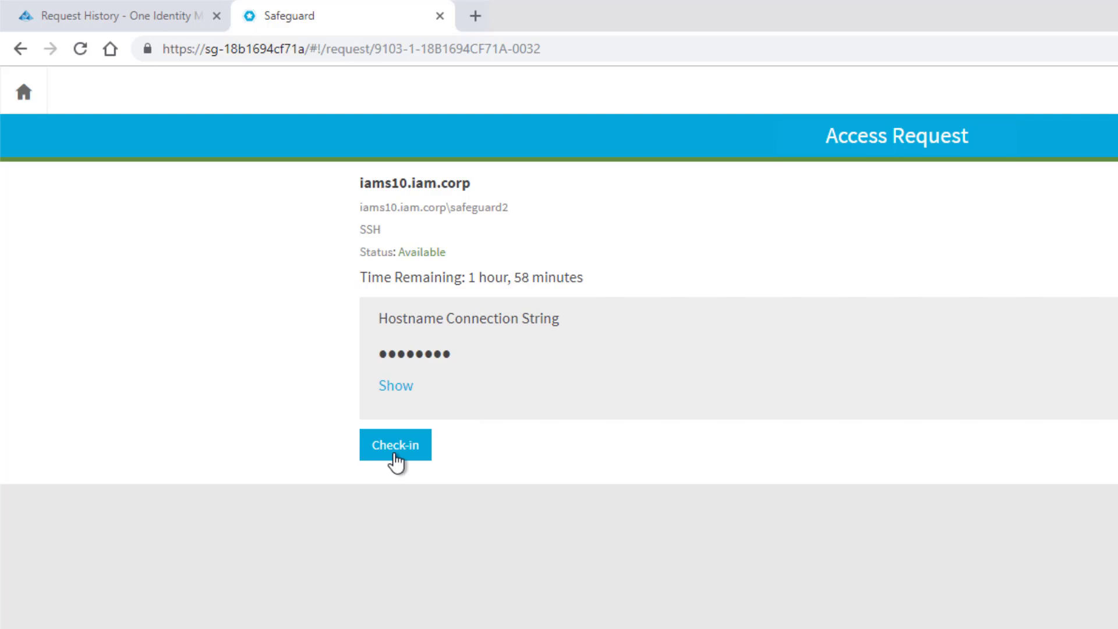
left_click(395, 385)
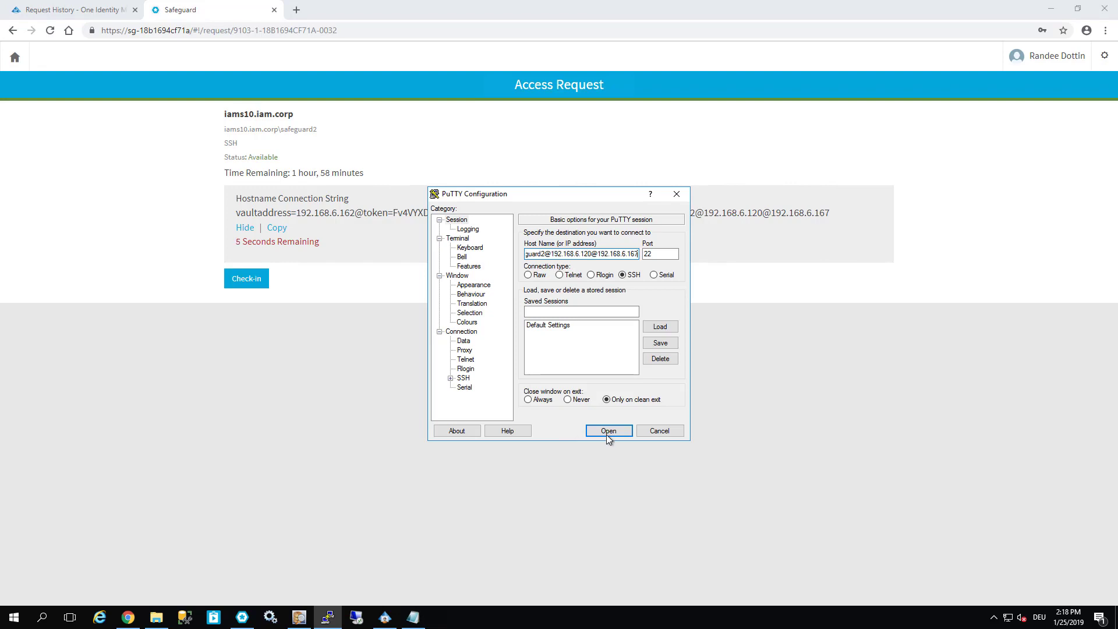
Connect the PuTTY SSH session, accept the host key, and run whoami and a cat /etc command.
left_click(608, 430)
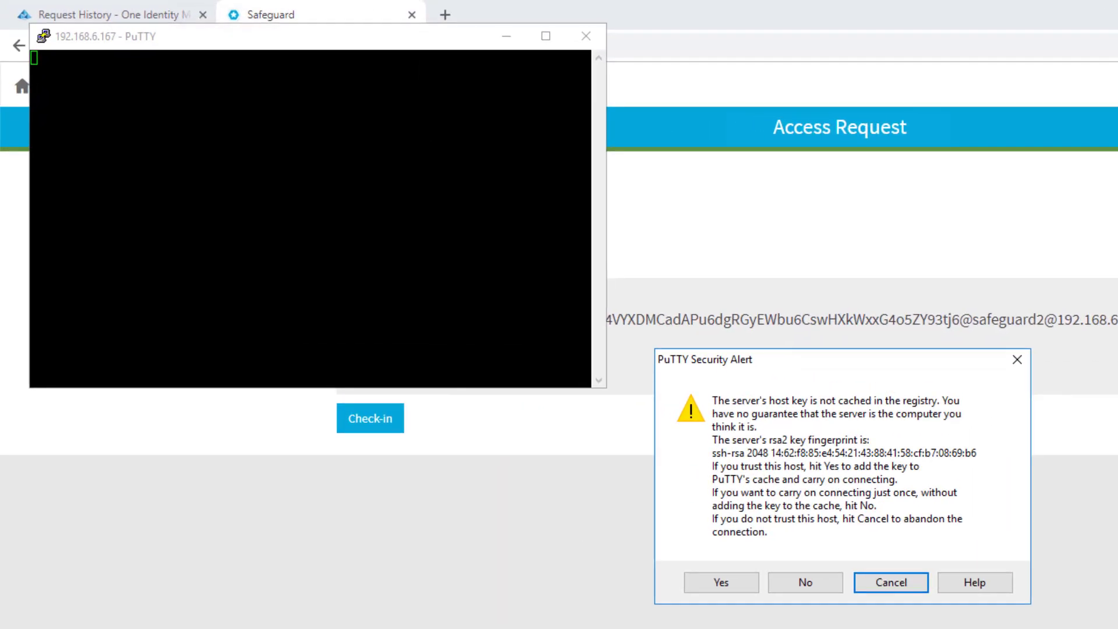
left_click(720, 583)
type("whoami")
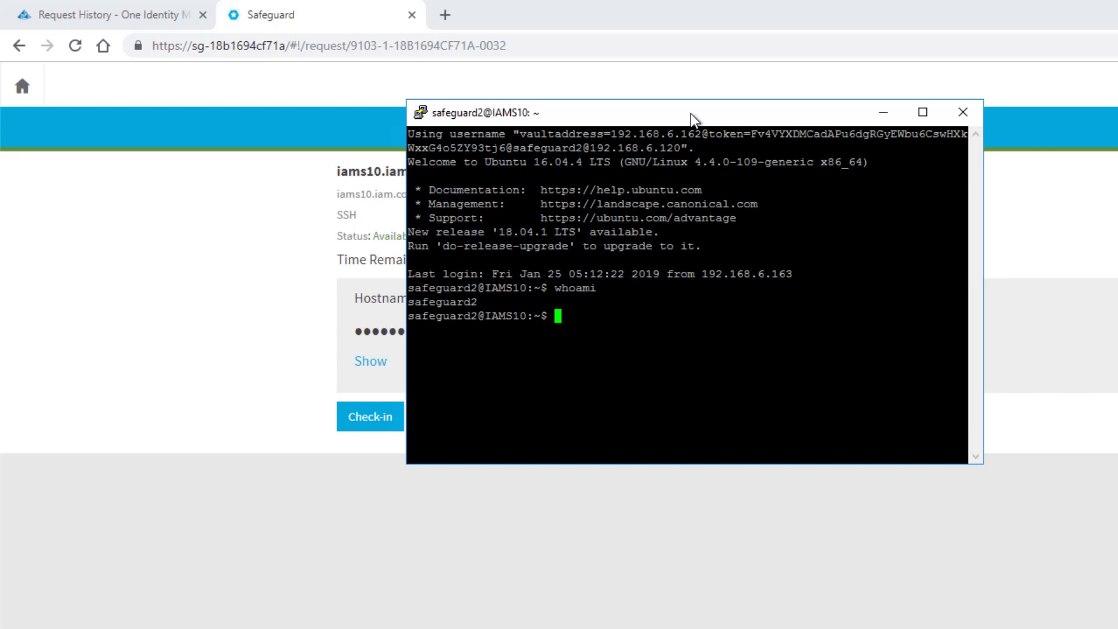
type("cat /et")
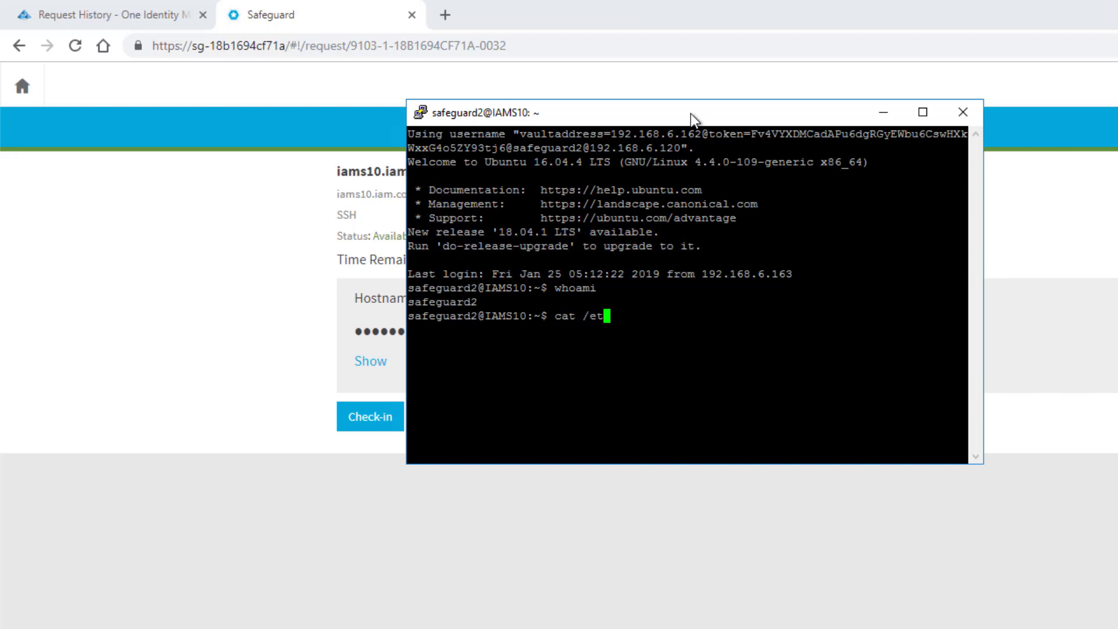
key("Return")
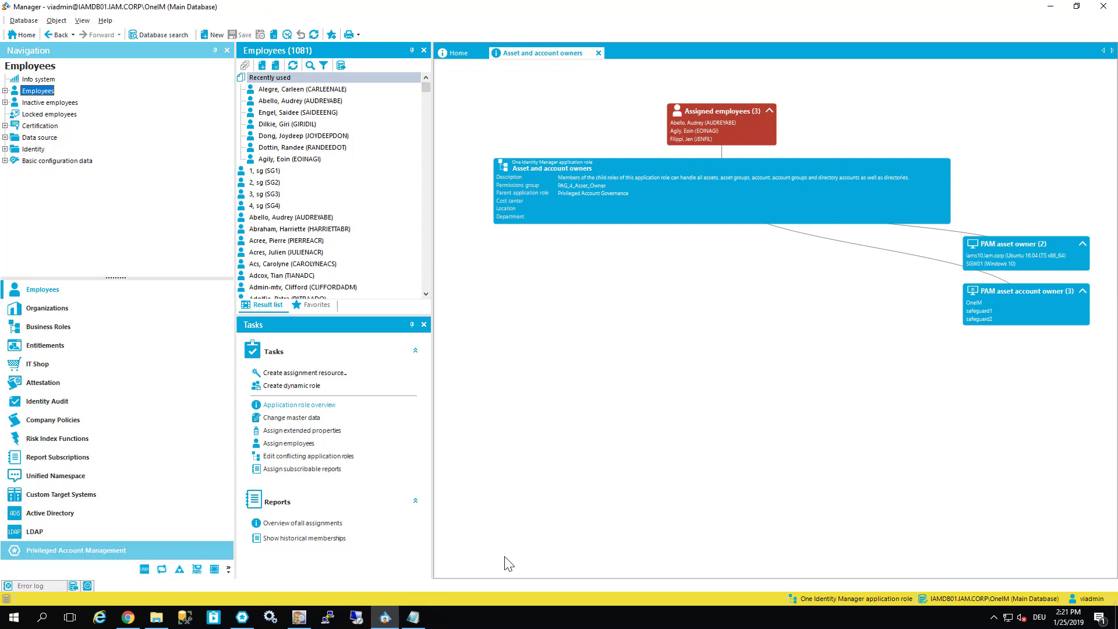
mouse_move(386, 379)
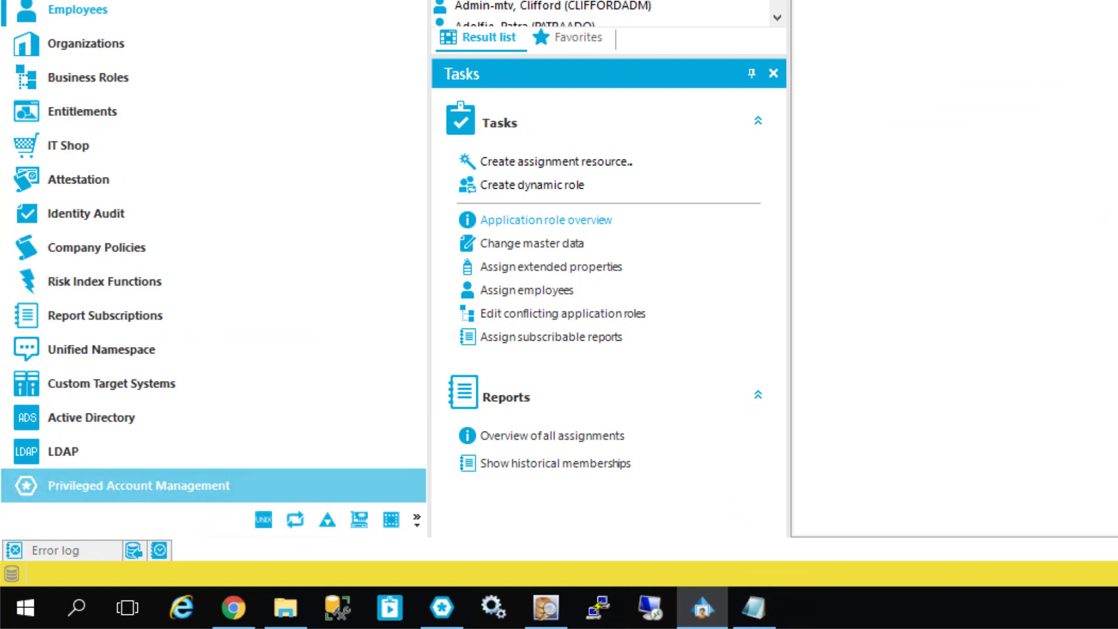
mouse_move(294, 520)
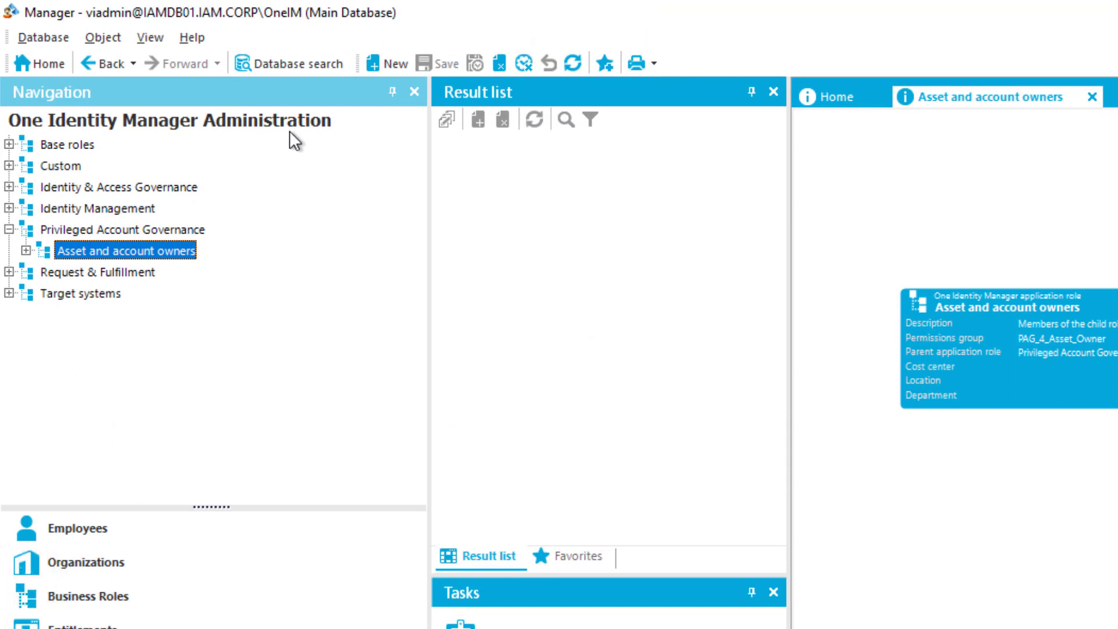
mouse_move(169, 173)
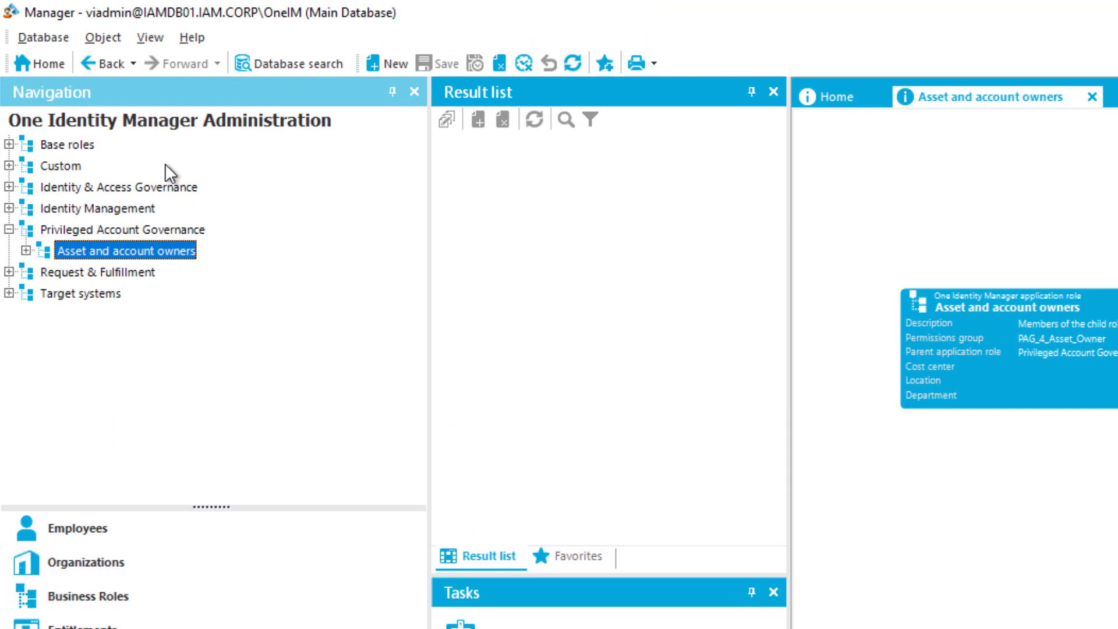
mouse_move(14, 303)
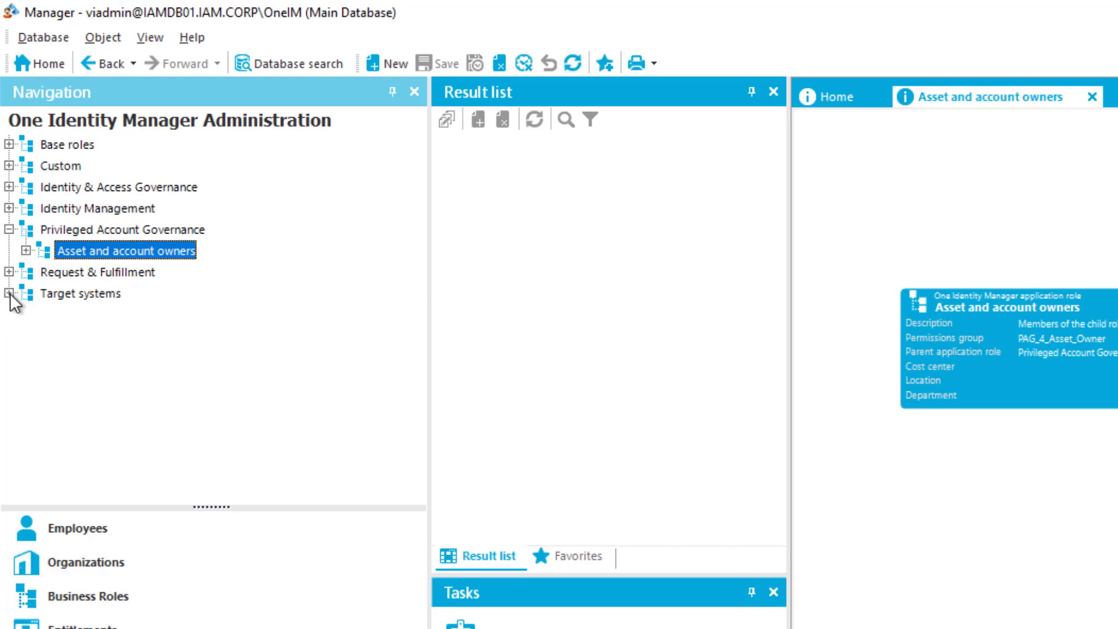
Expand Target systems and show the Privileged Account Management application role overview.
left_click(10, 293)
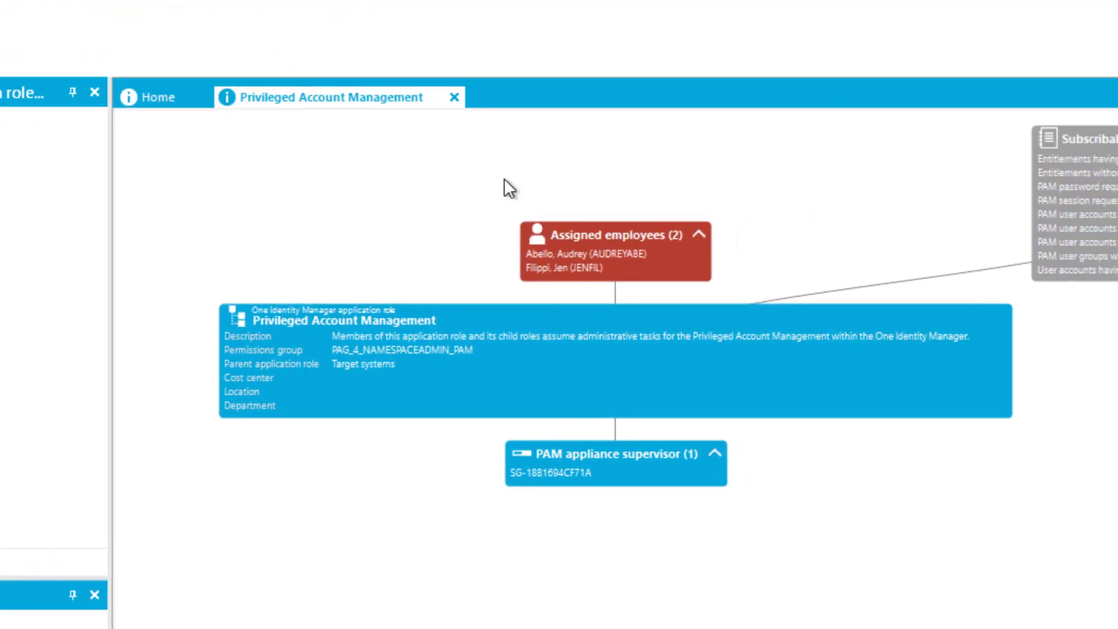
left_click(609, 253)
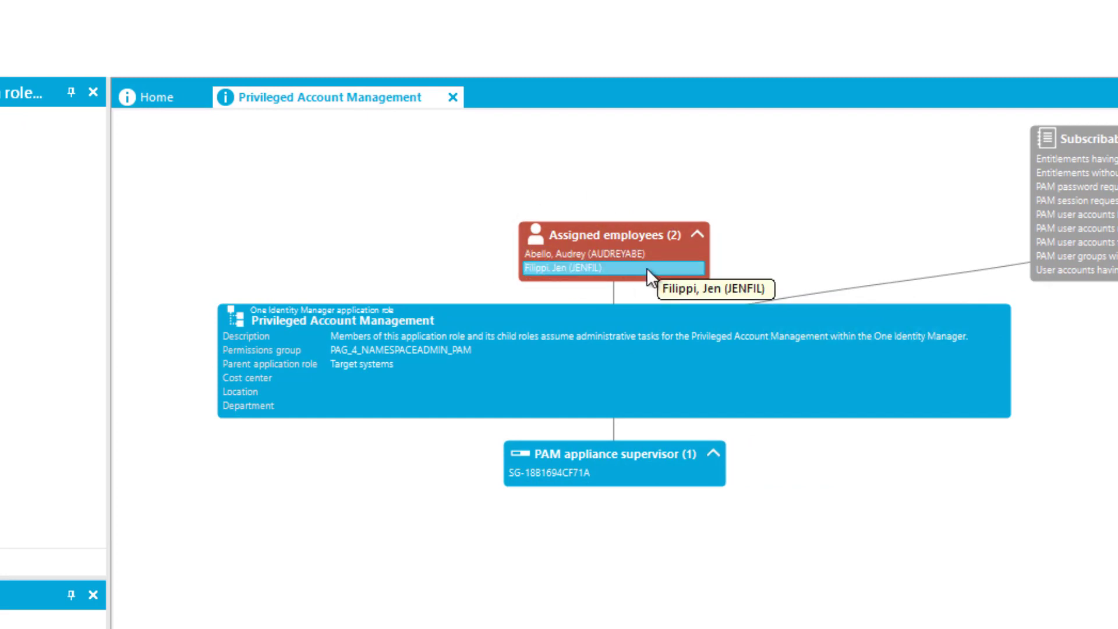
mouse_move(434, 264)
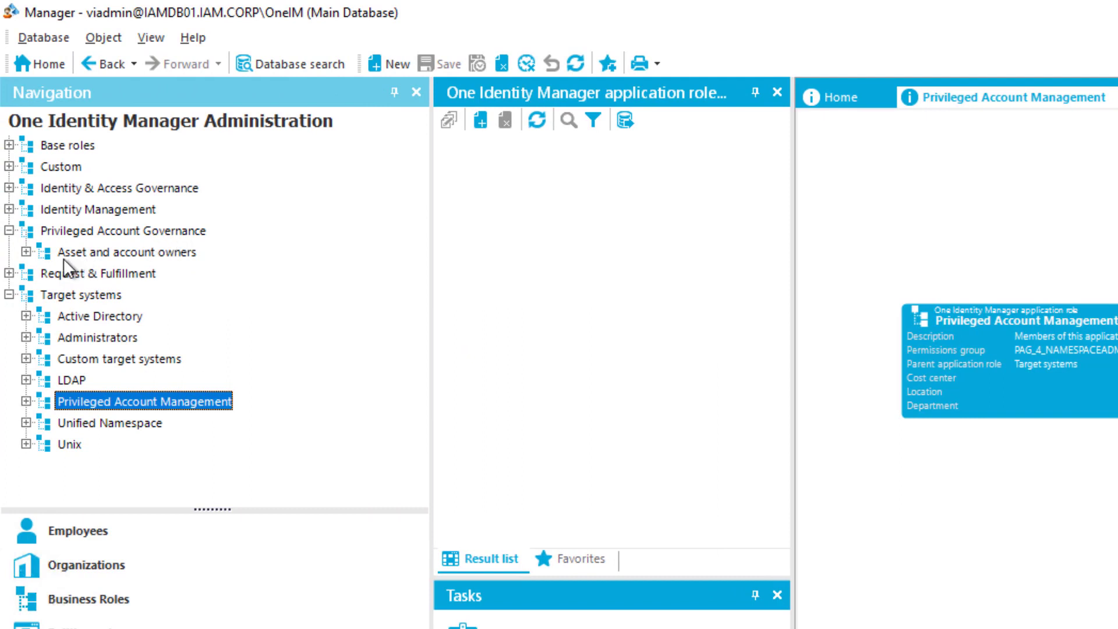
mouse_move(142, 268)
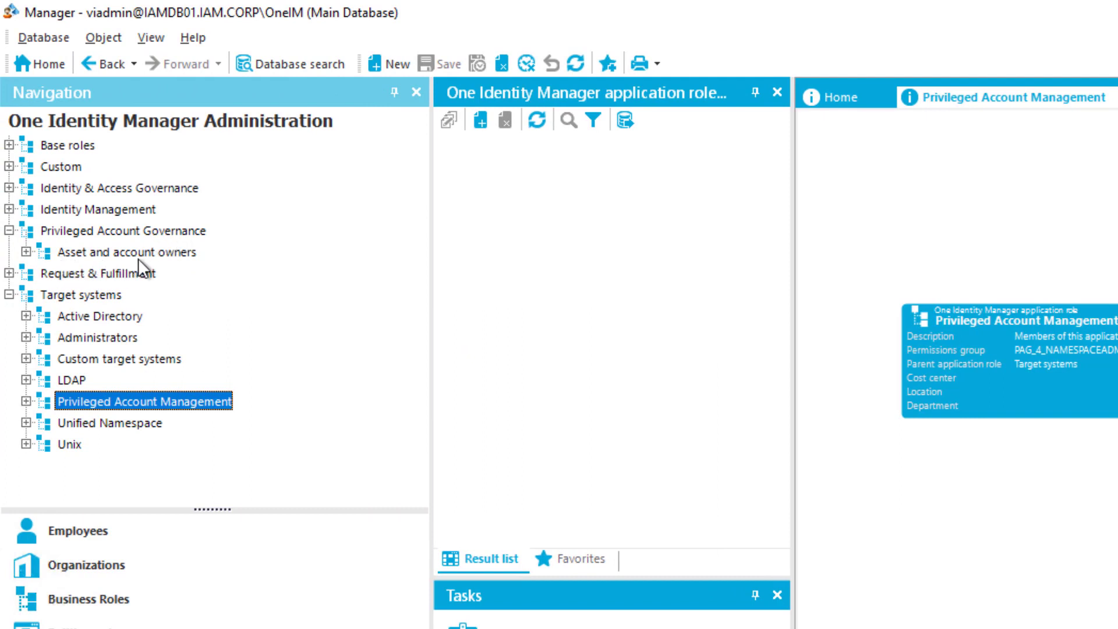
Show the Asset and account owners role overview under Privileged Account Governance.
left_click(126, 252)
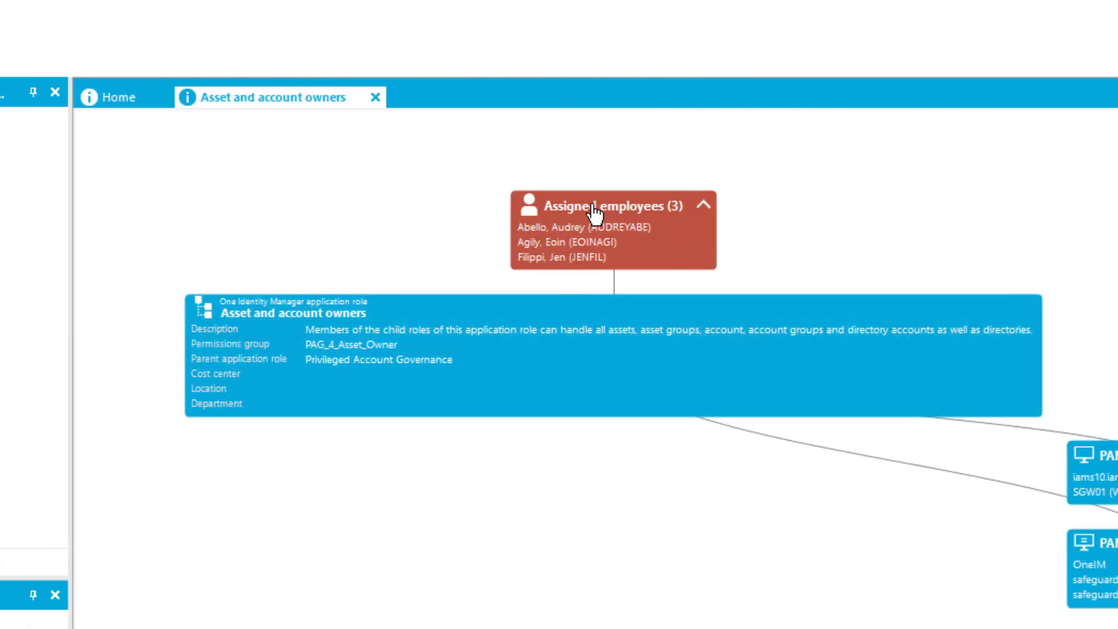
mouse_move(569, 192)
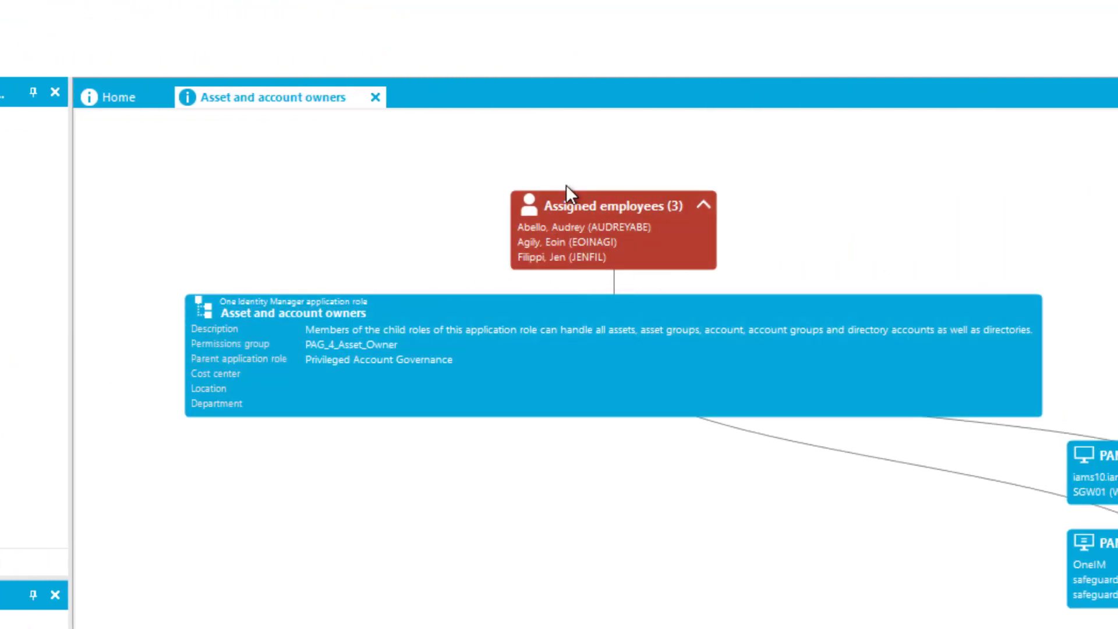
mouse_move(496, 260)
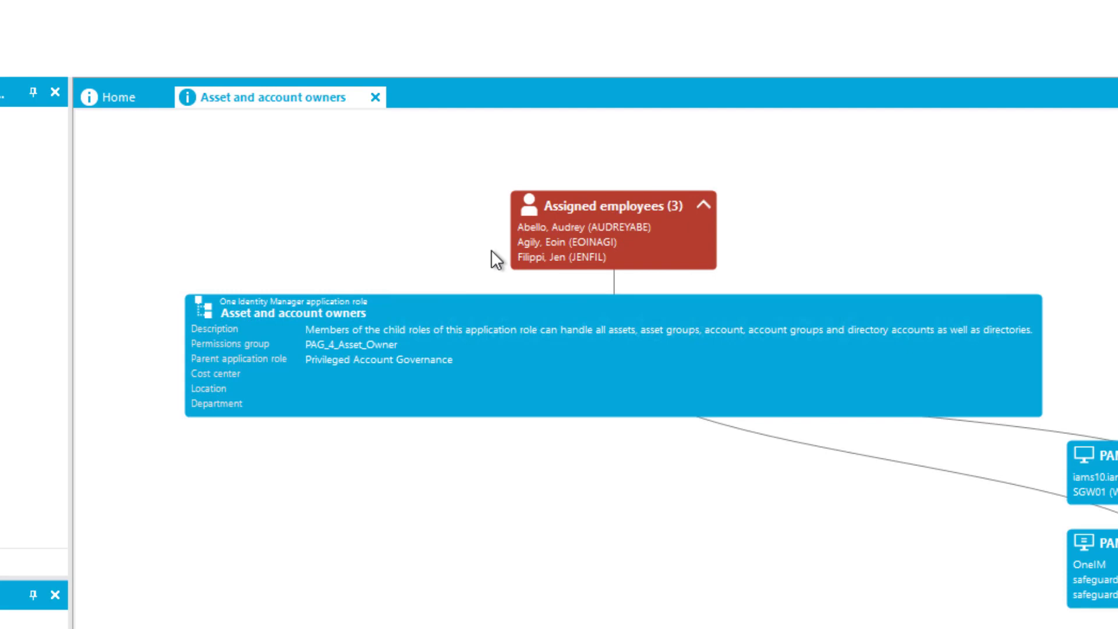
mouse_move(517, 267)
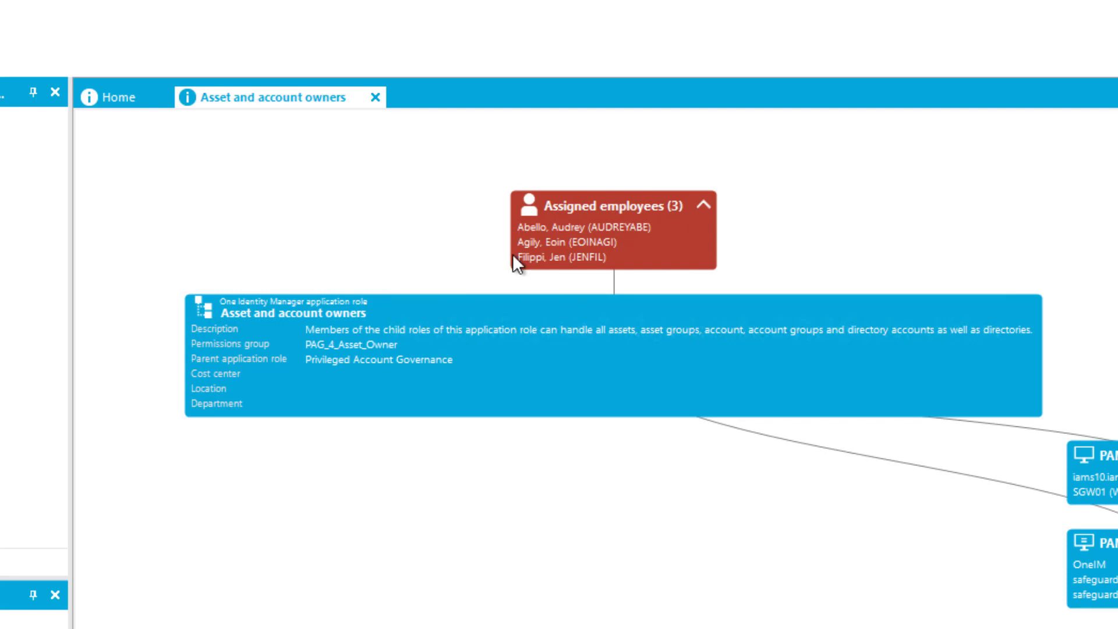
mouse_move(408, 290)
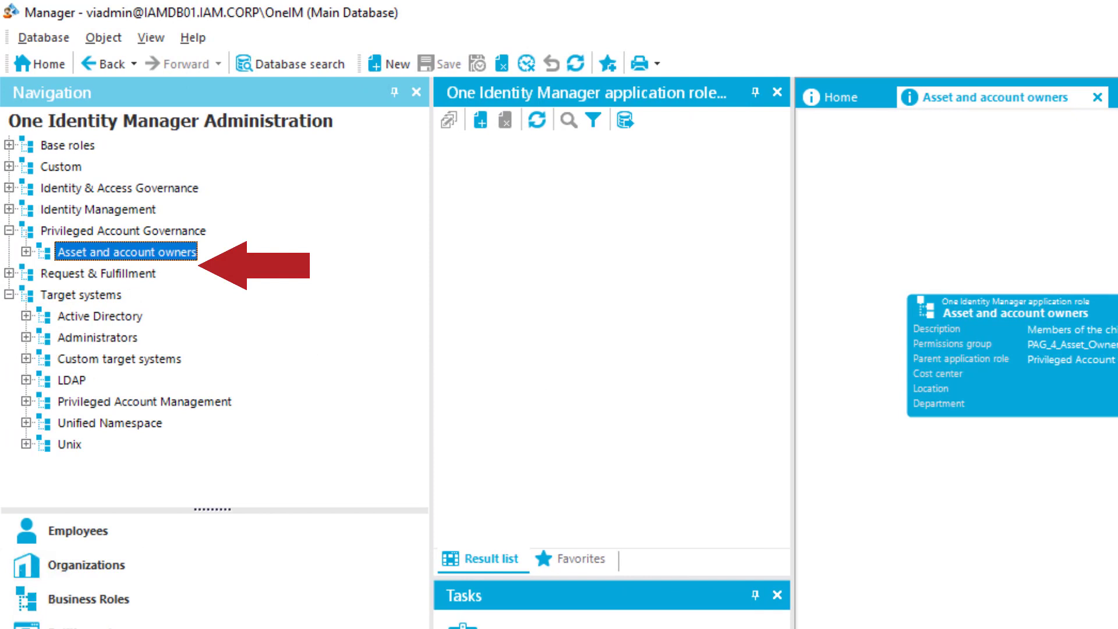
mouse_move(229, 380)
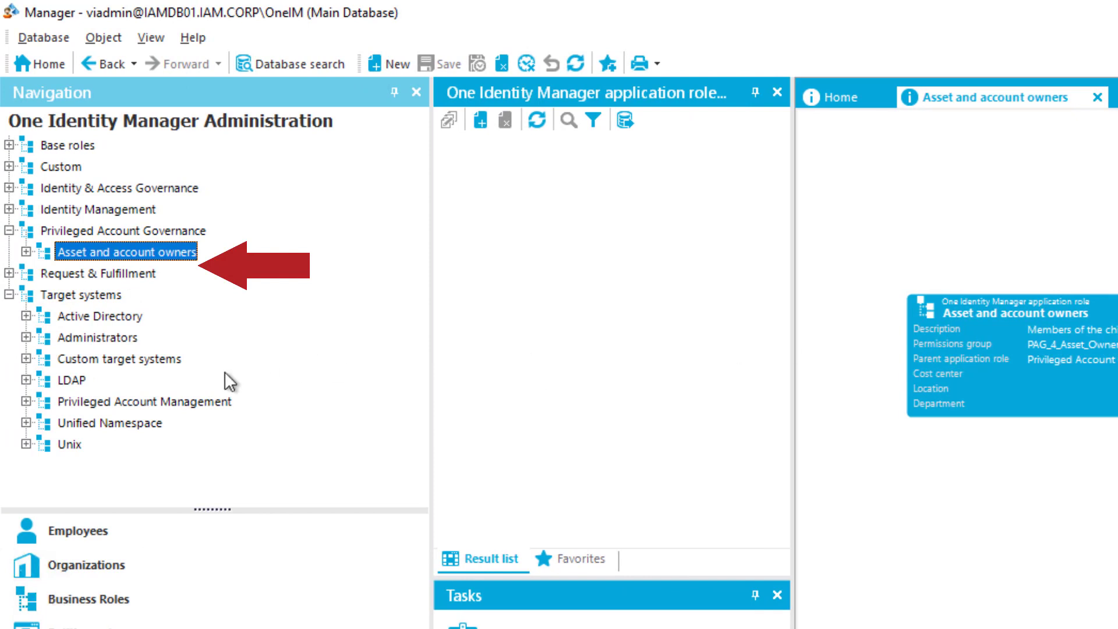
mouse_move(184, 292)
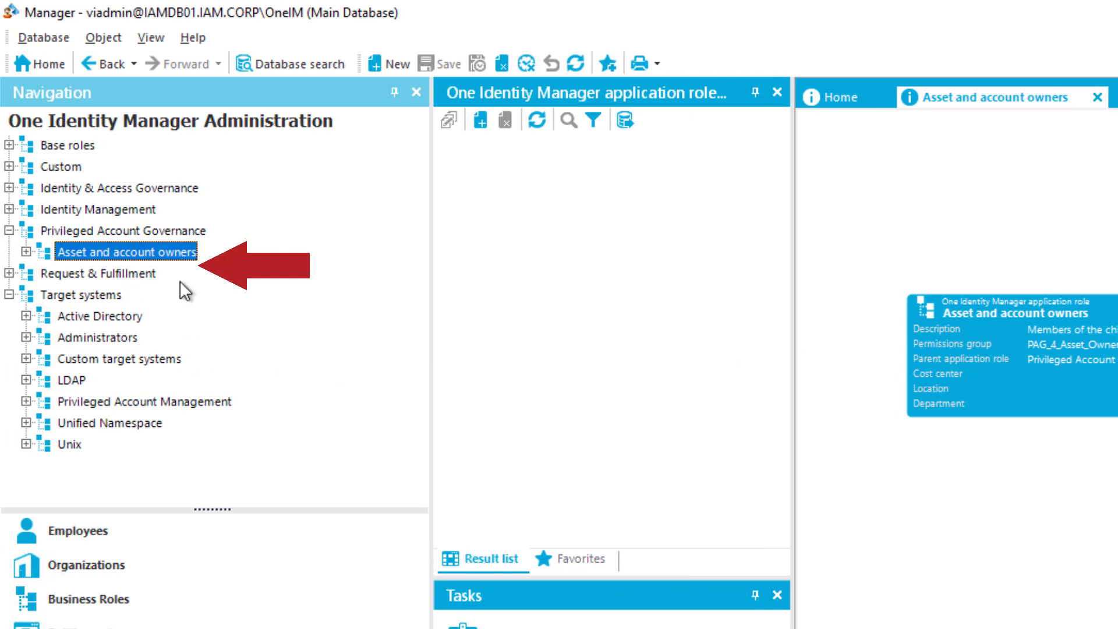
mouse_move(147, 259)
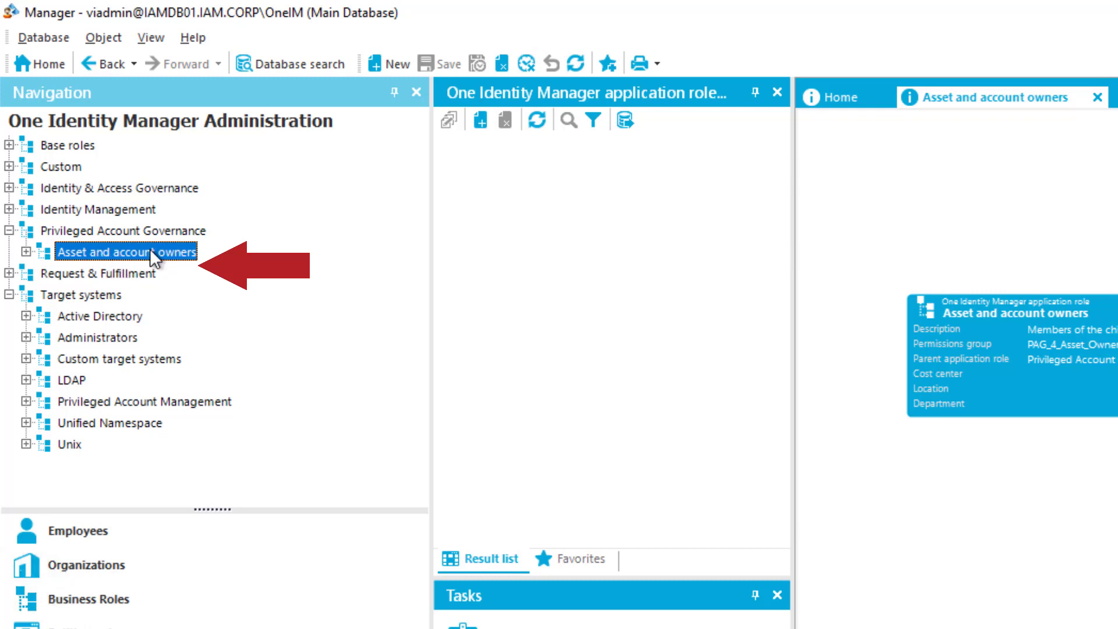